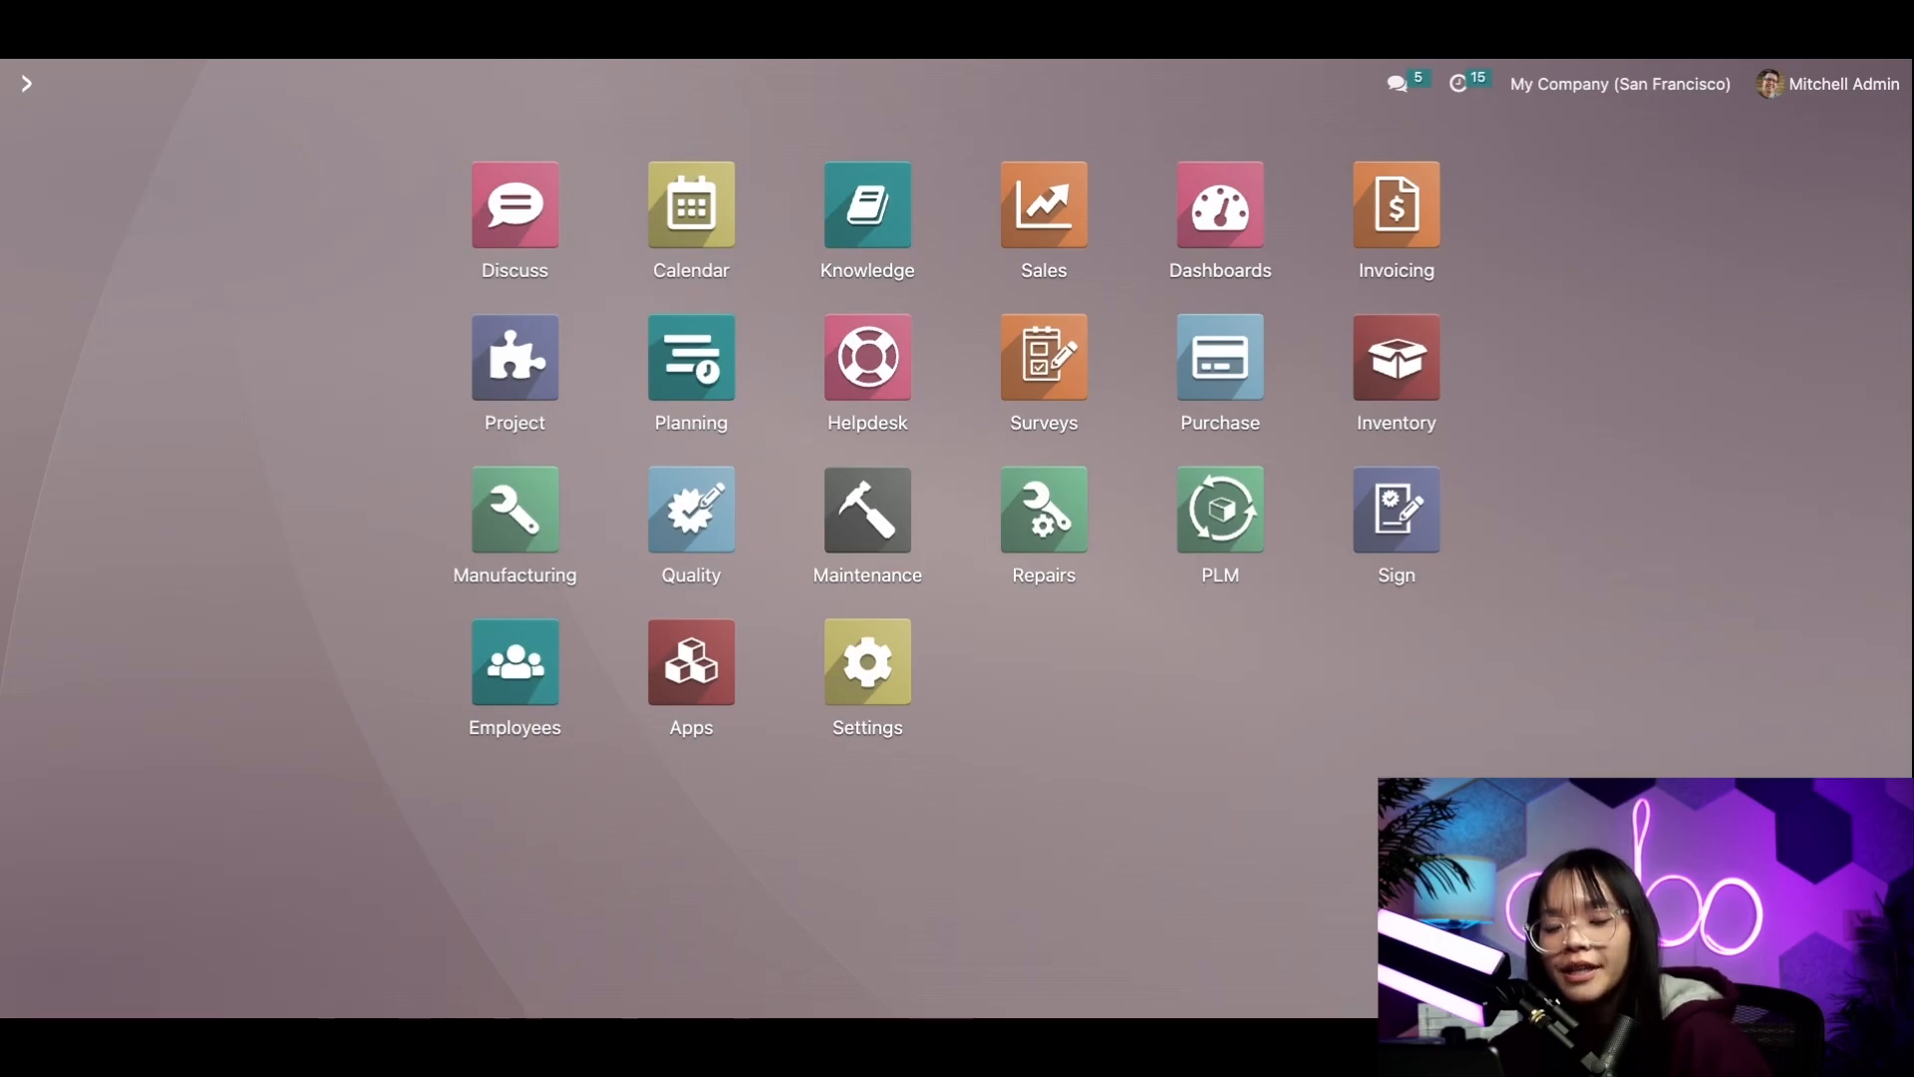
# Fill a new draft manufacturing order with Product 'Wood Shelf' and quantity 3, then go back to the apps menu
pyautogui.click(515, 513)
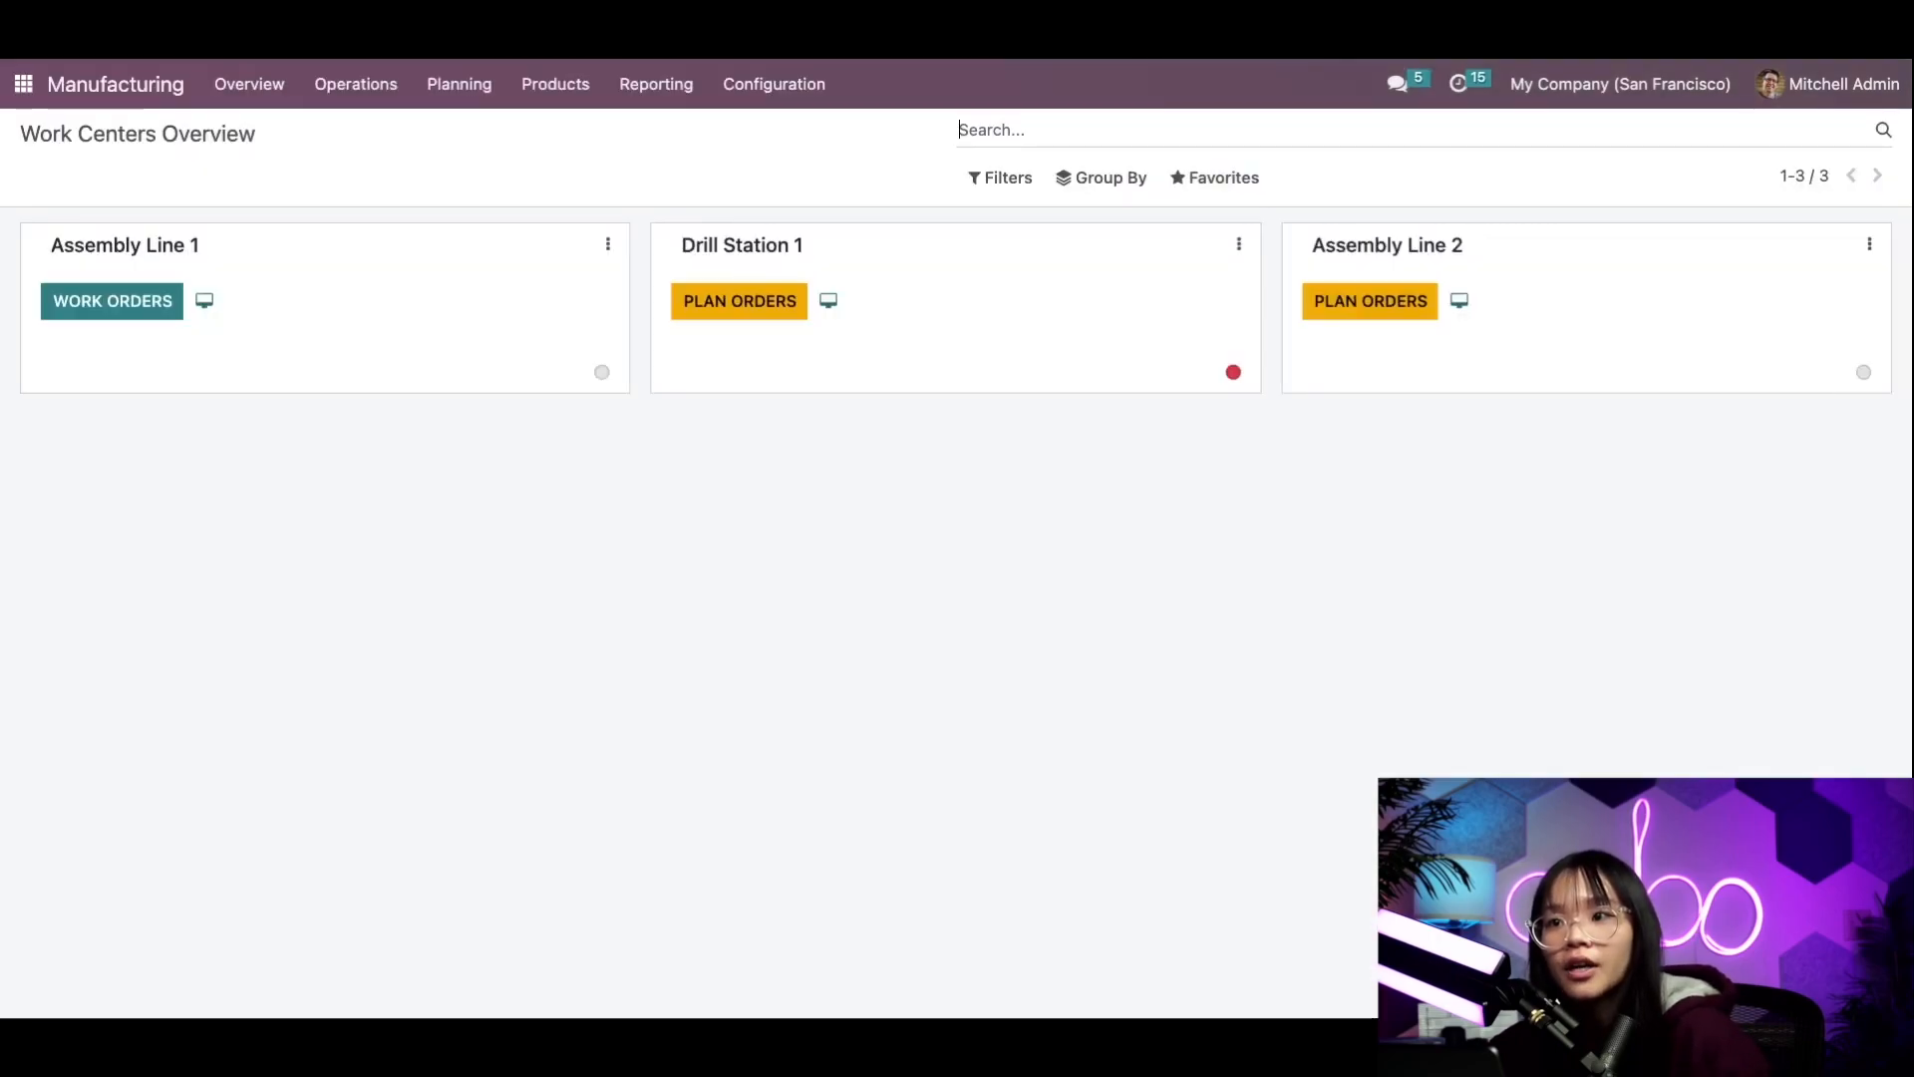
pyautogui.click(355, 83)
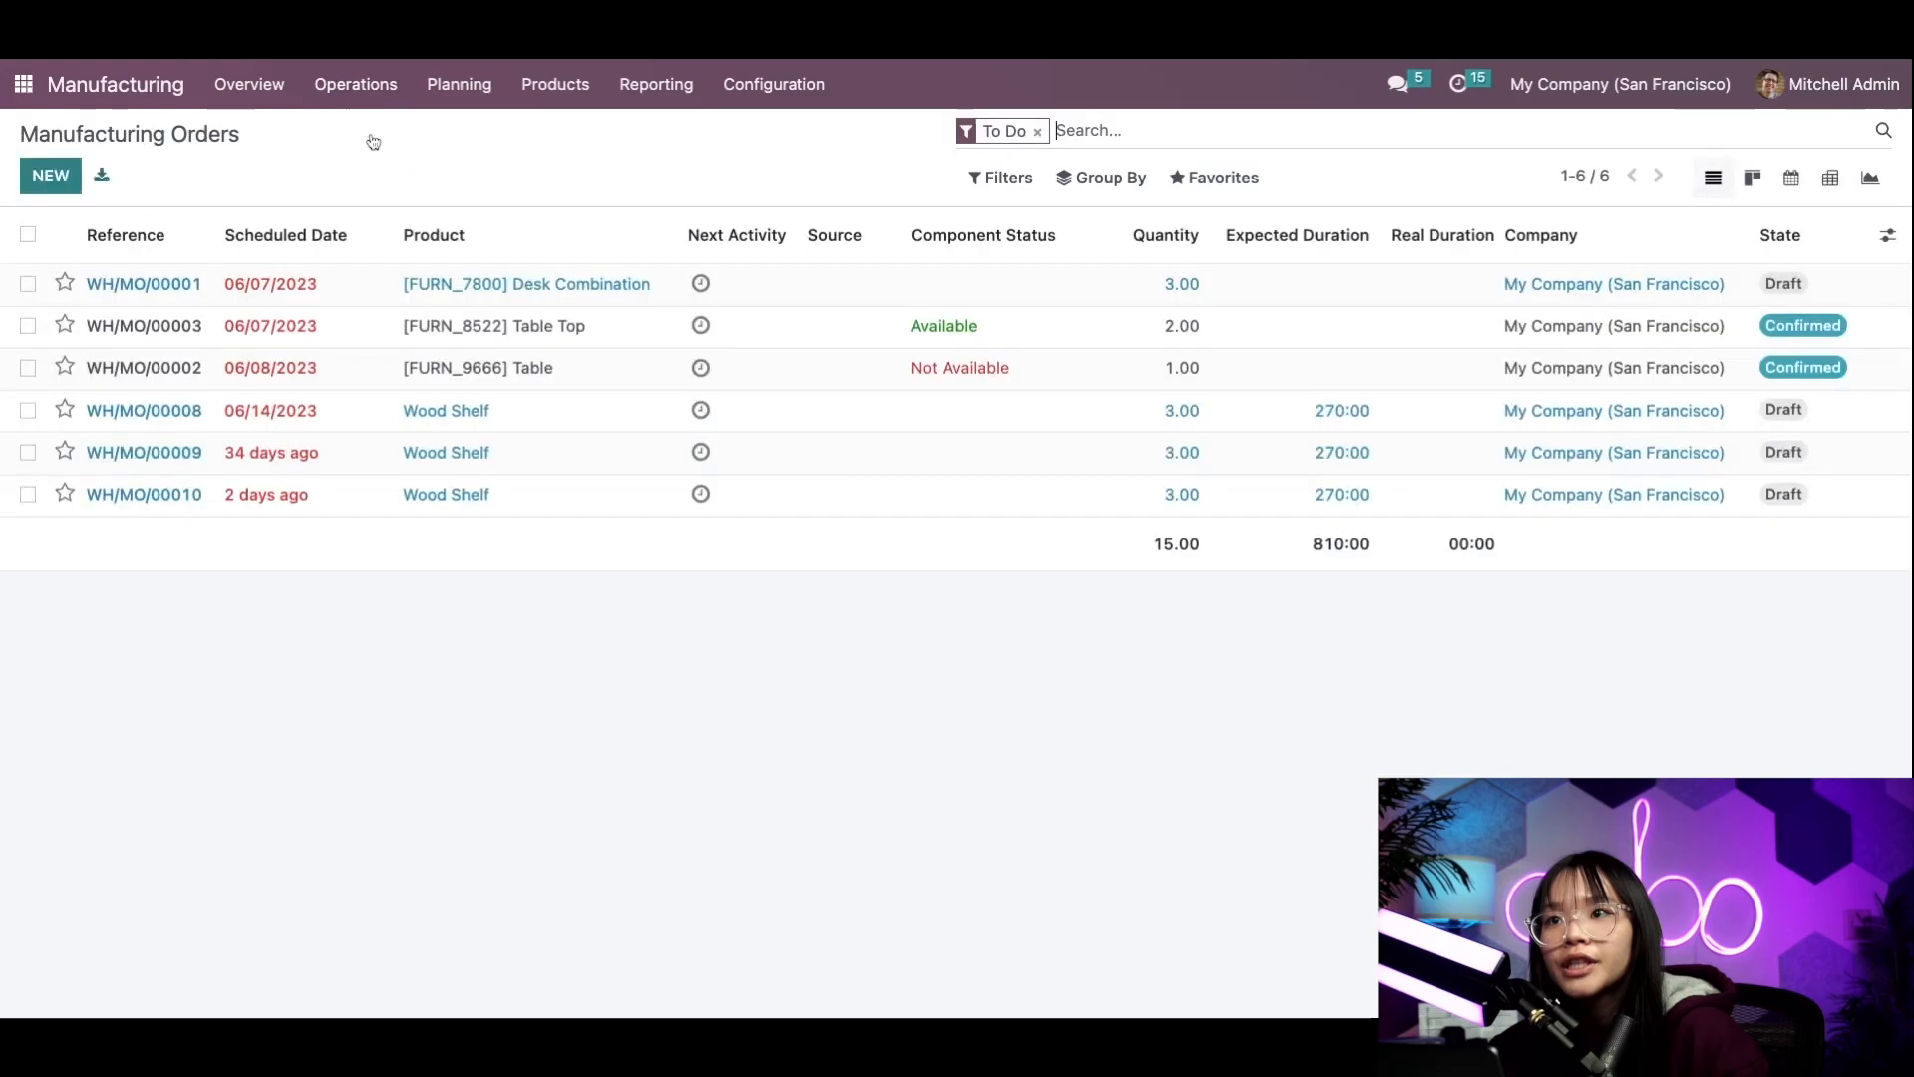
pyautogui.click(48, 175)
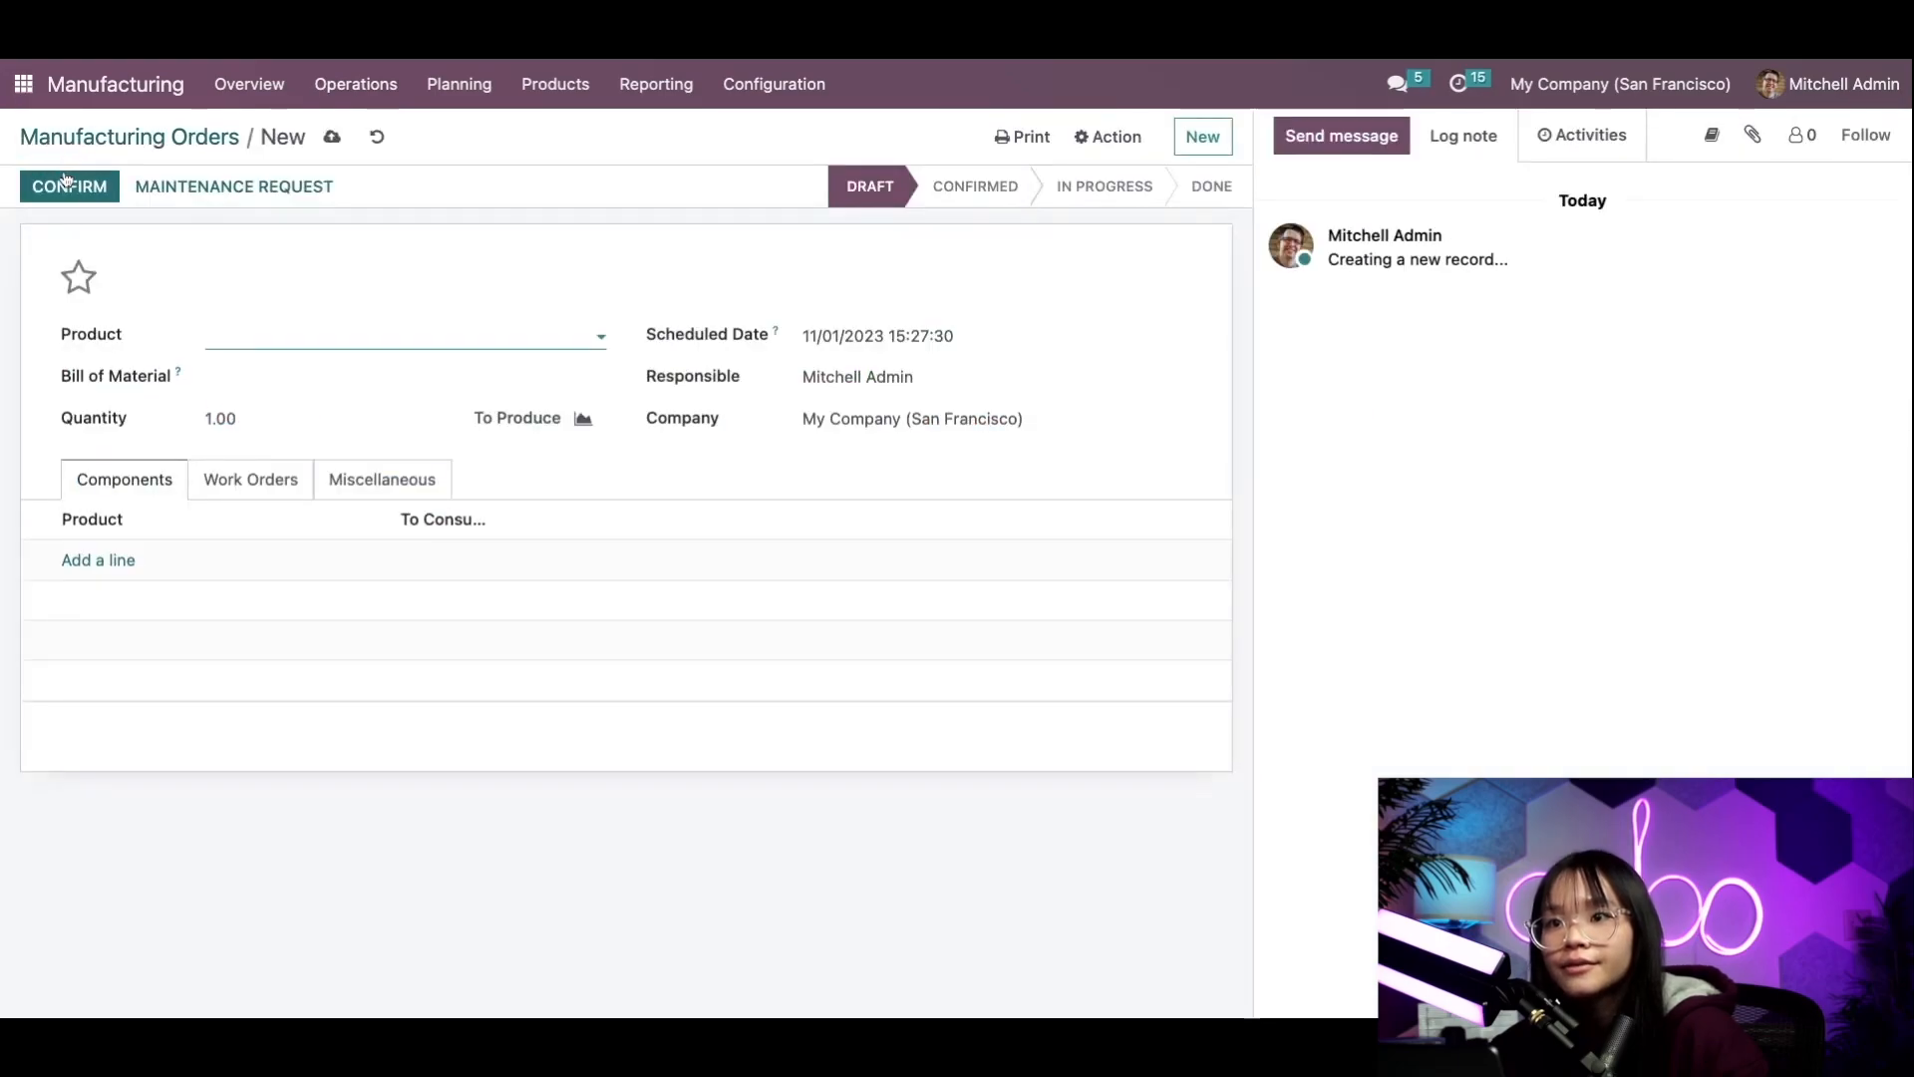
pyautogui.write('Wood Shelf')
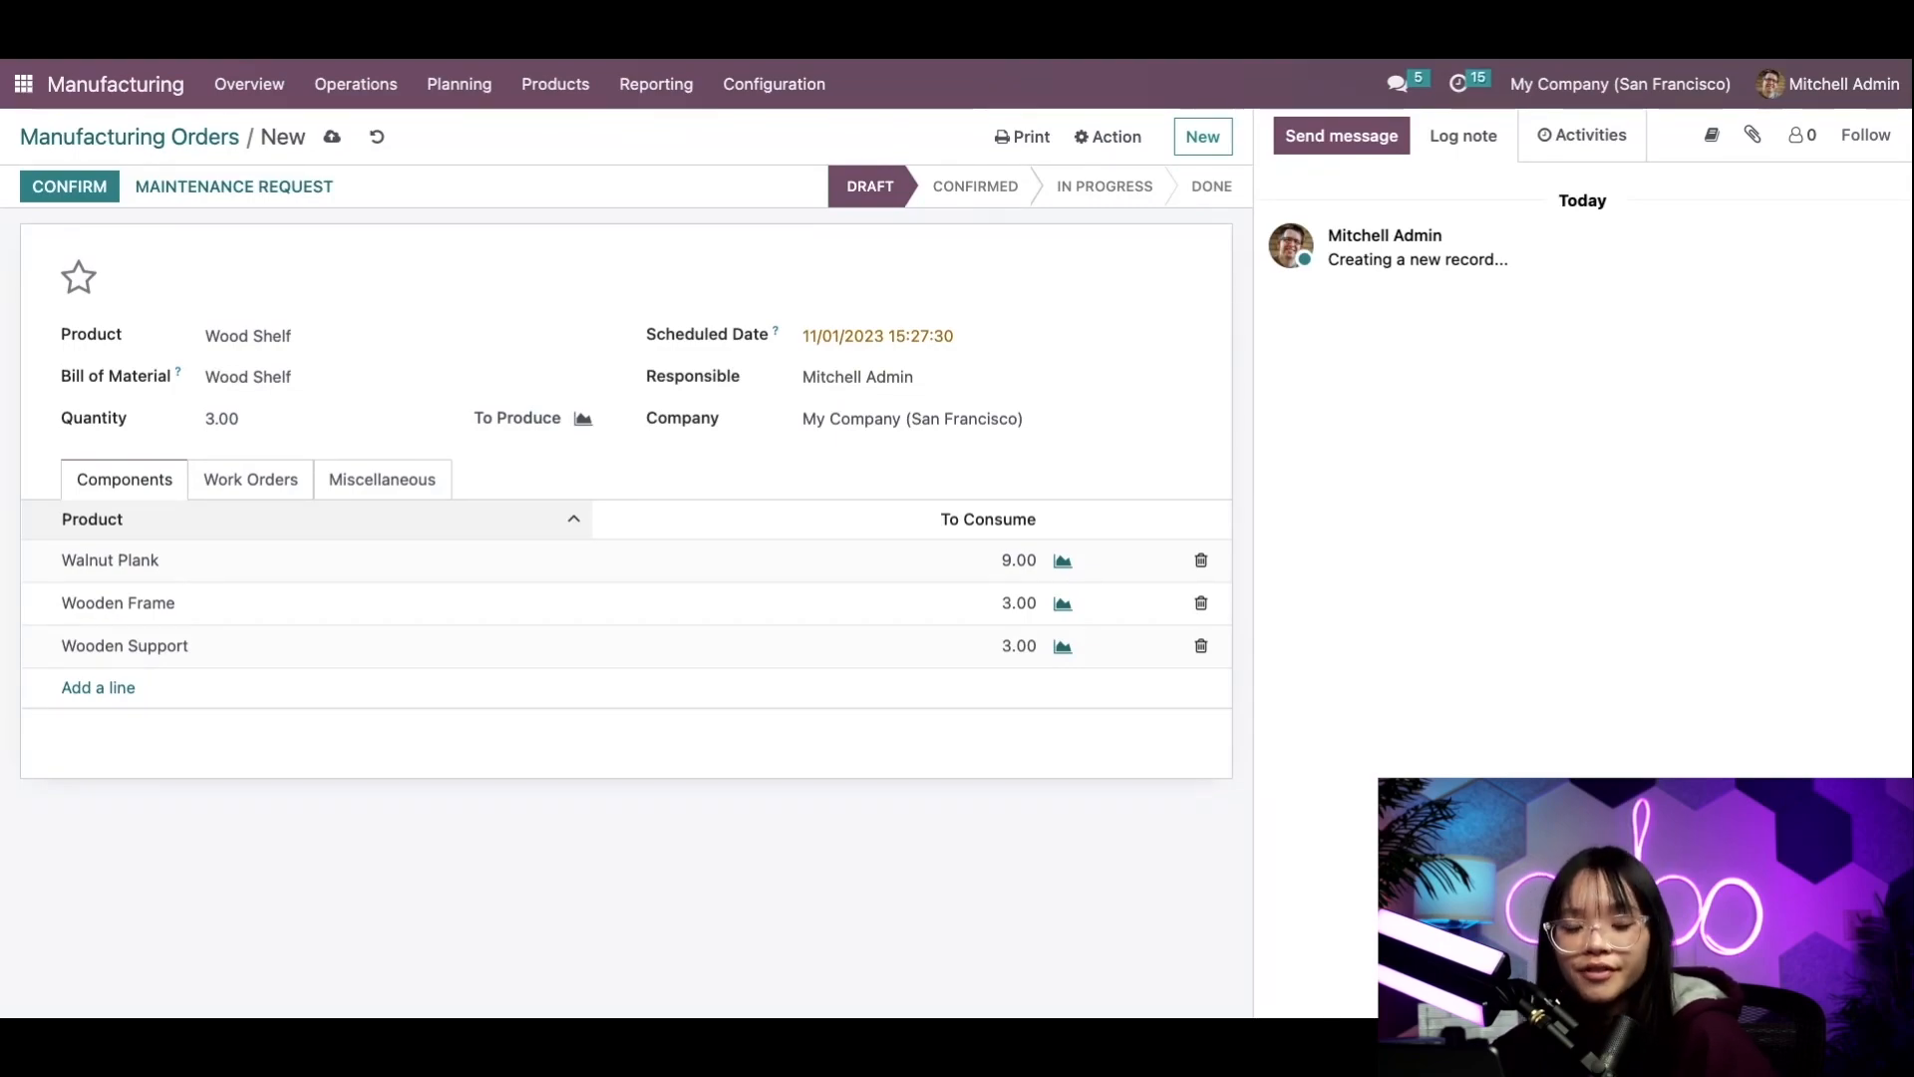
pyautogui.moveTo(132, 321)
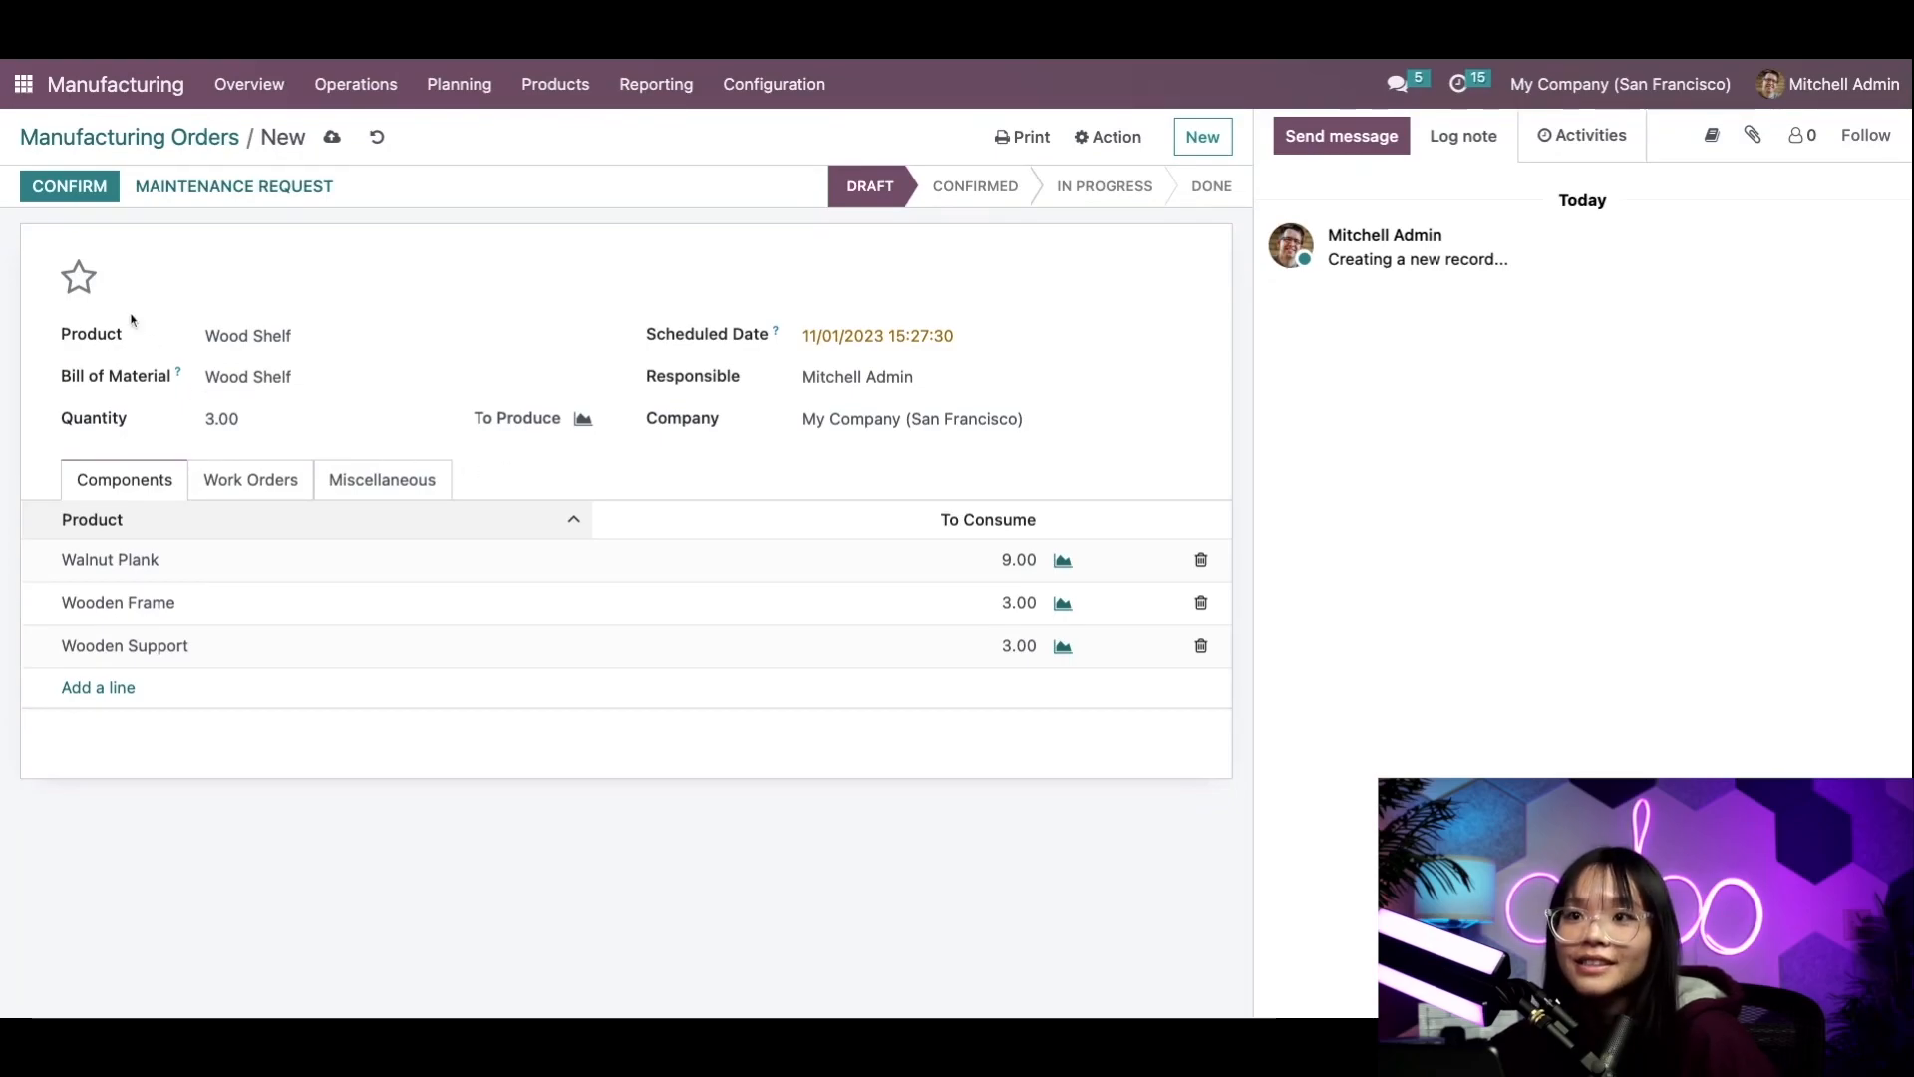
pyautogui.click(22, 84)
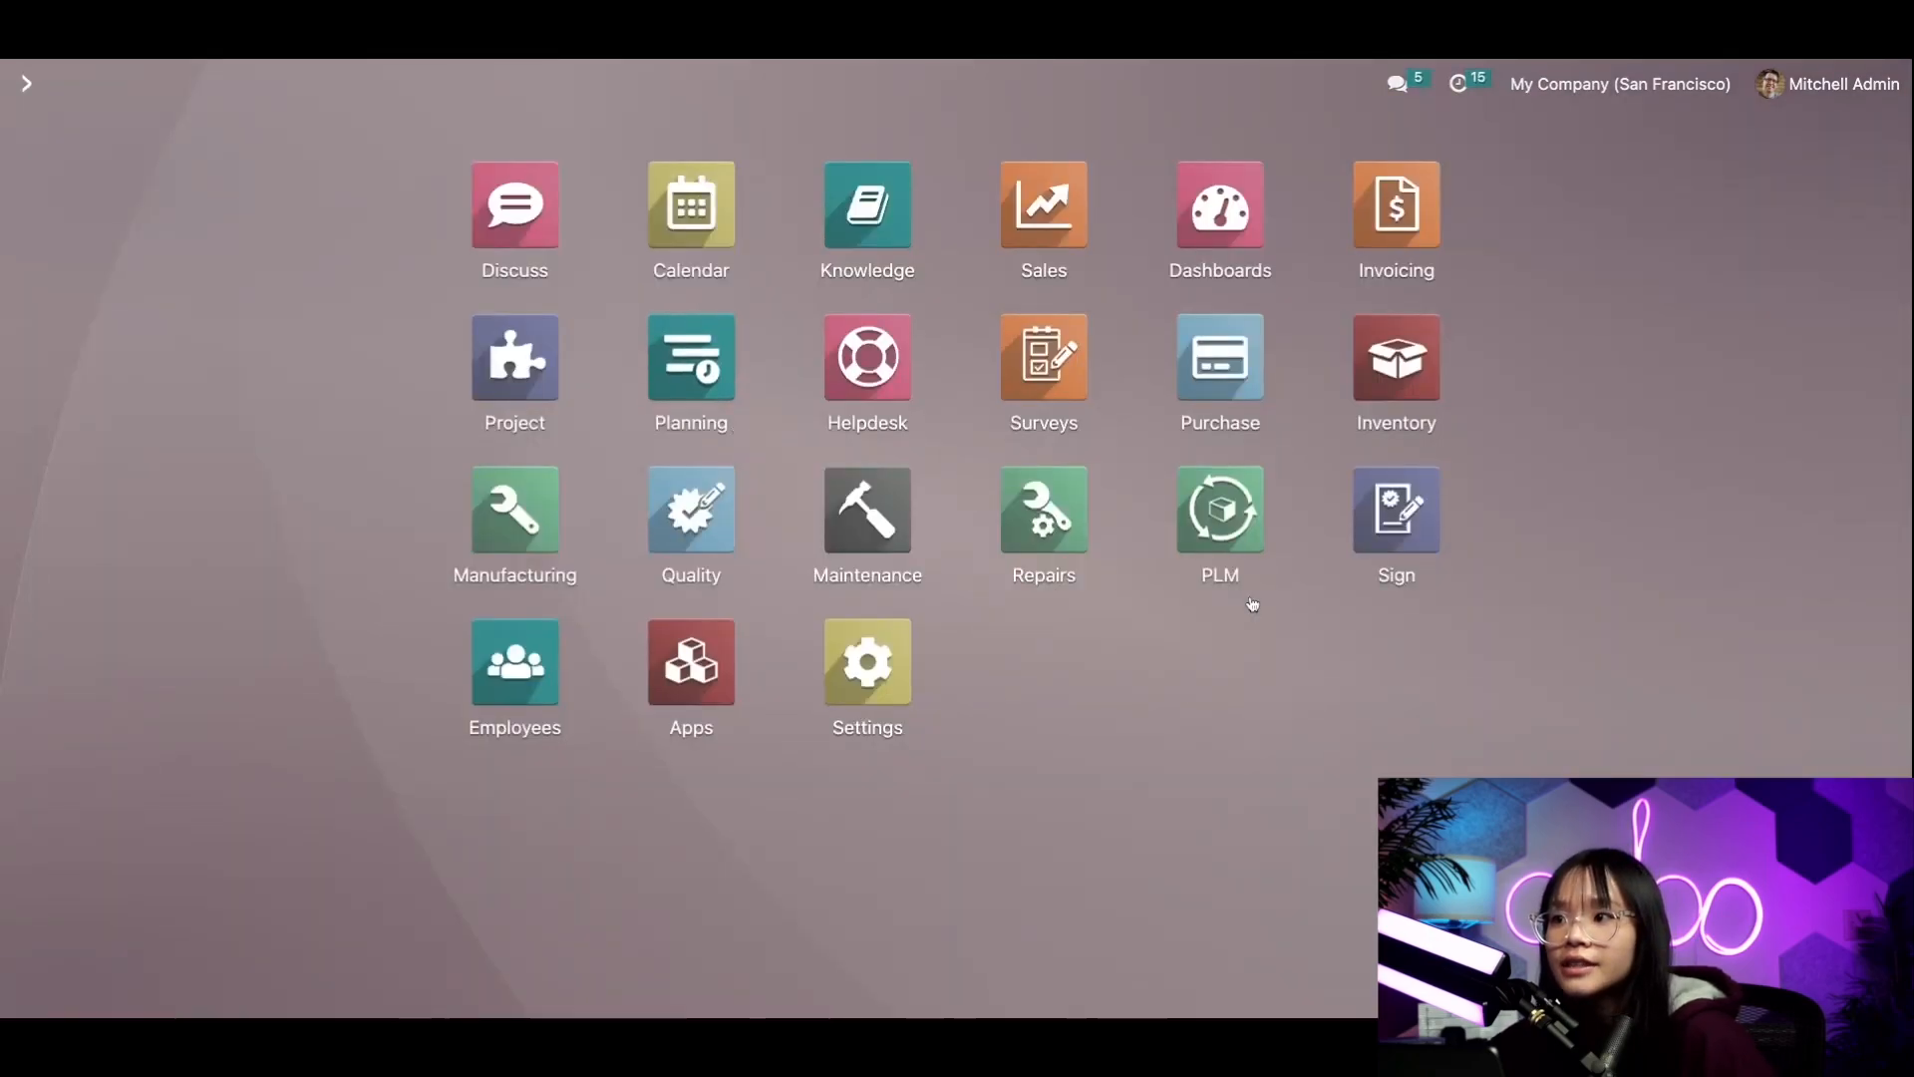
# Create a new Product Updates engineering change order 'Wood Shelf v3' on the Wood Shelf product
pyautogui.click(1218, 508)
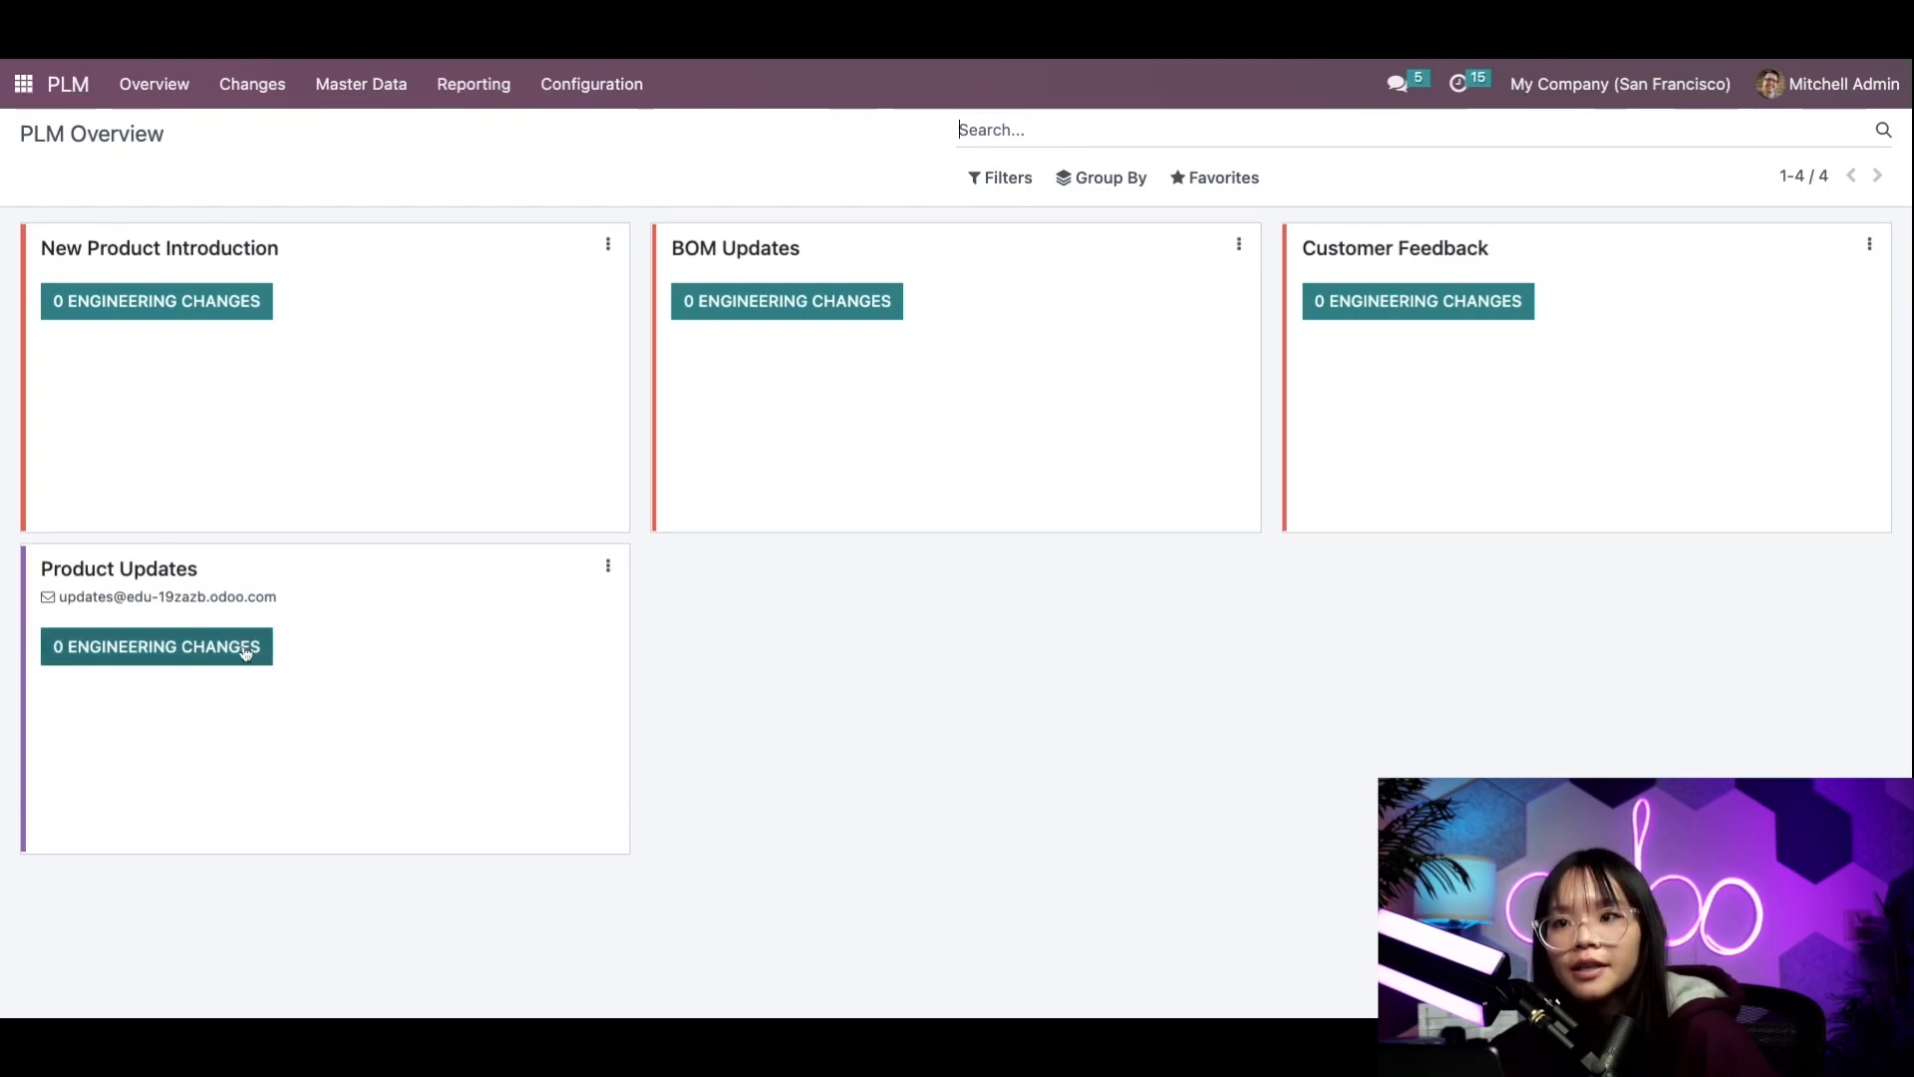
pyautogui.click(155, 646)
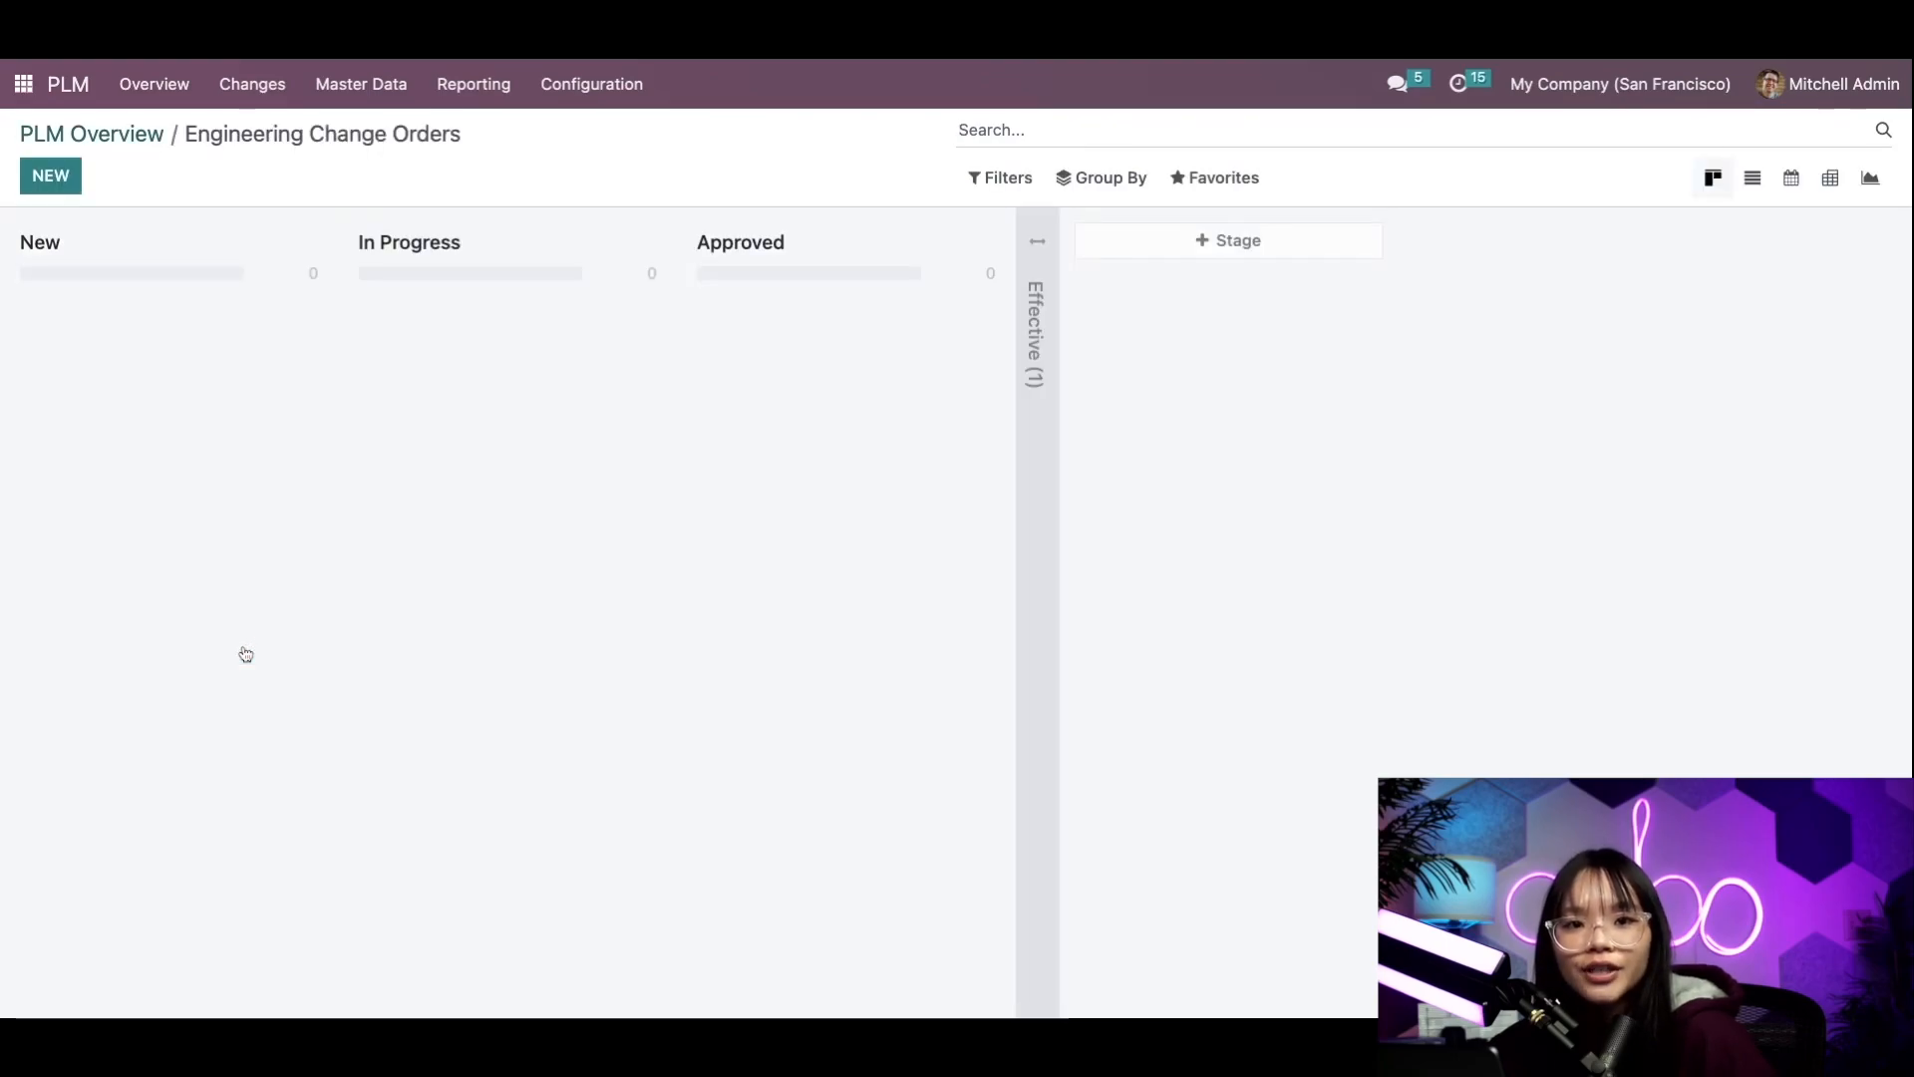
pyautogui.click(50, 175)
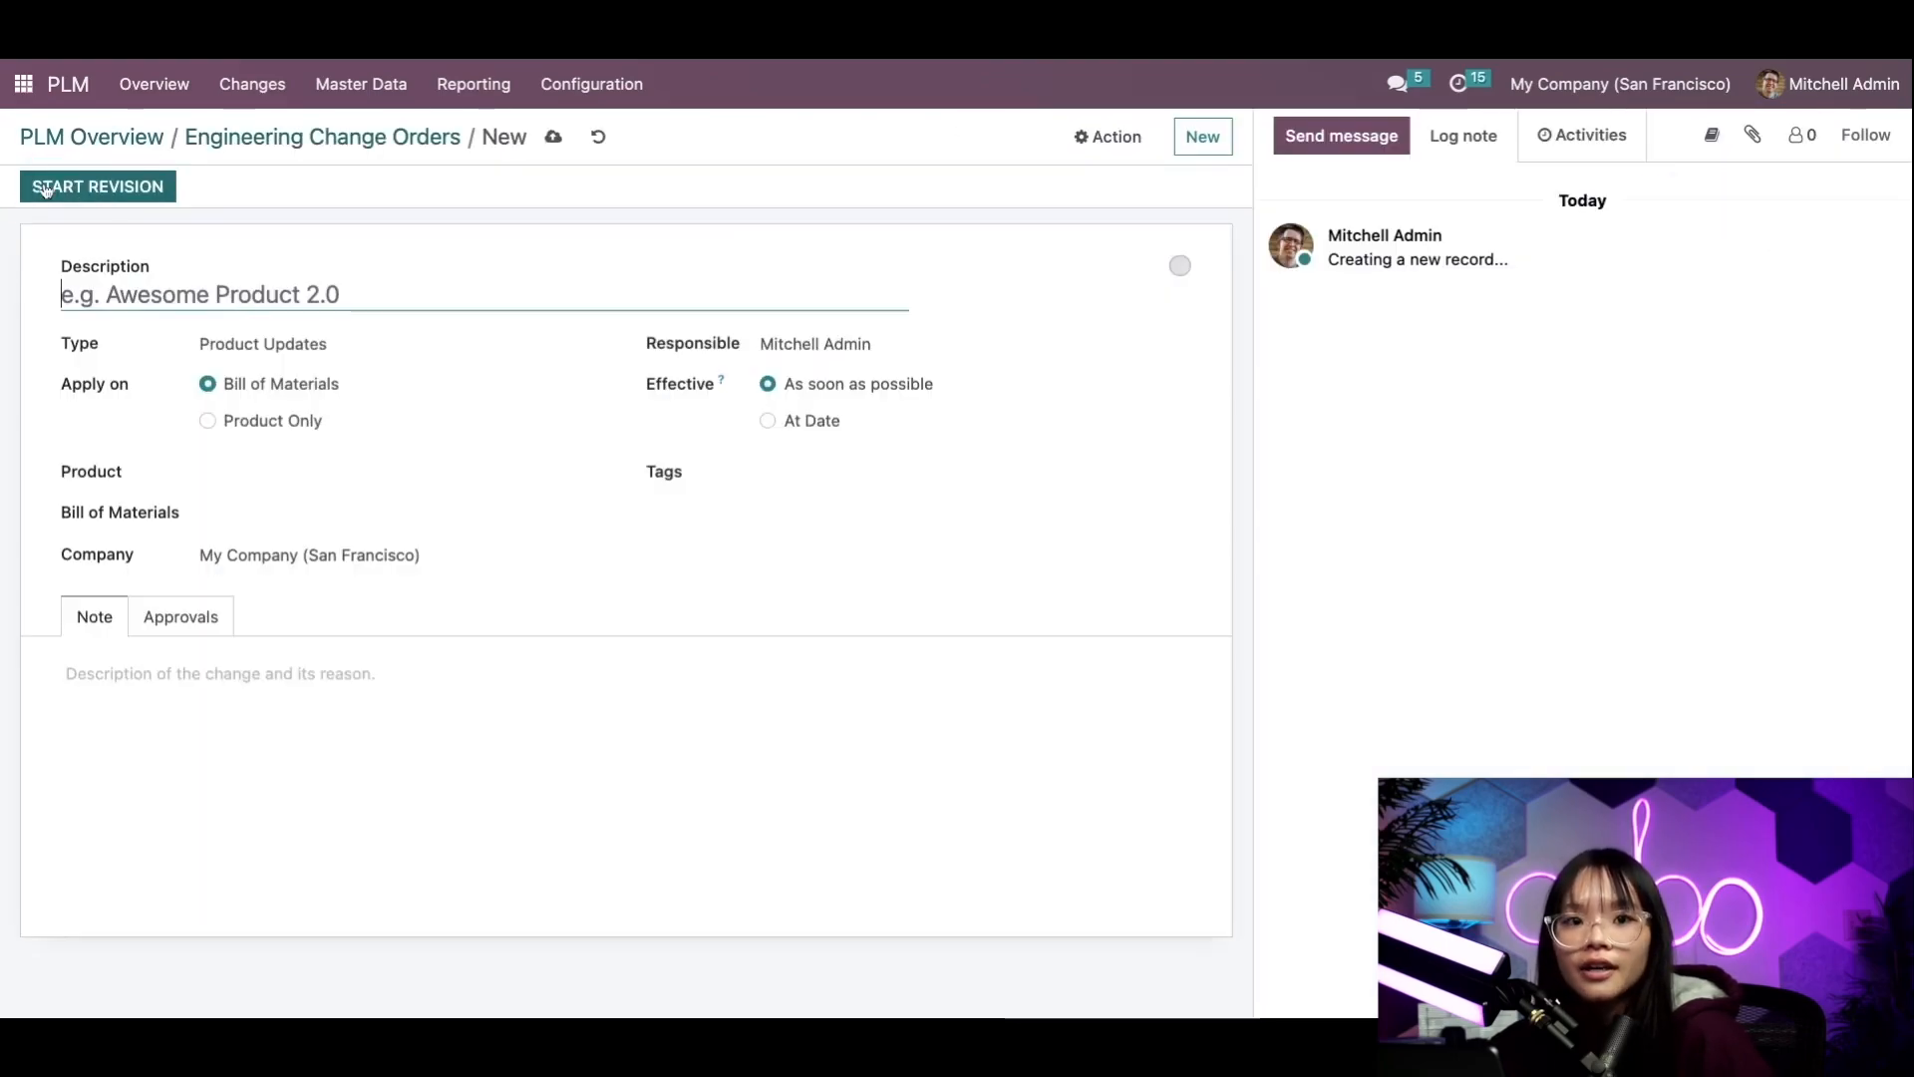
pyautogui.write('Wood Shelf v')
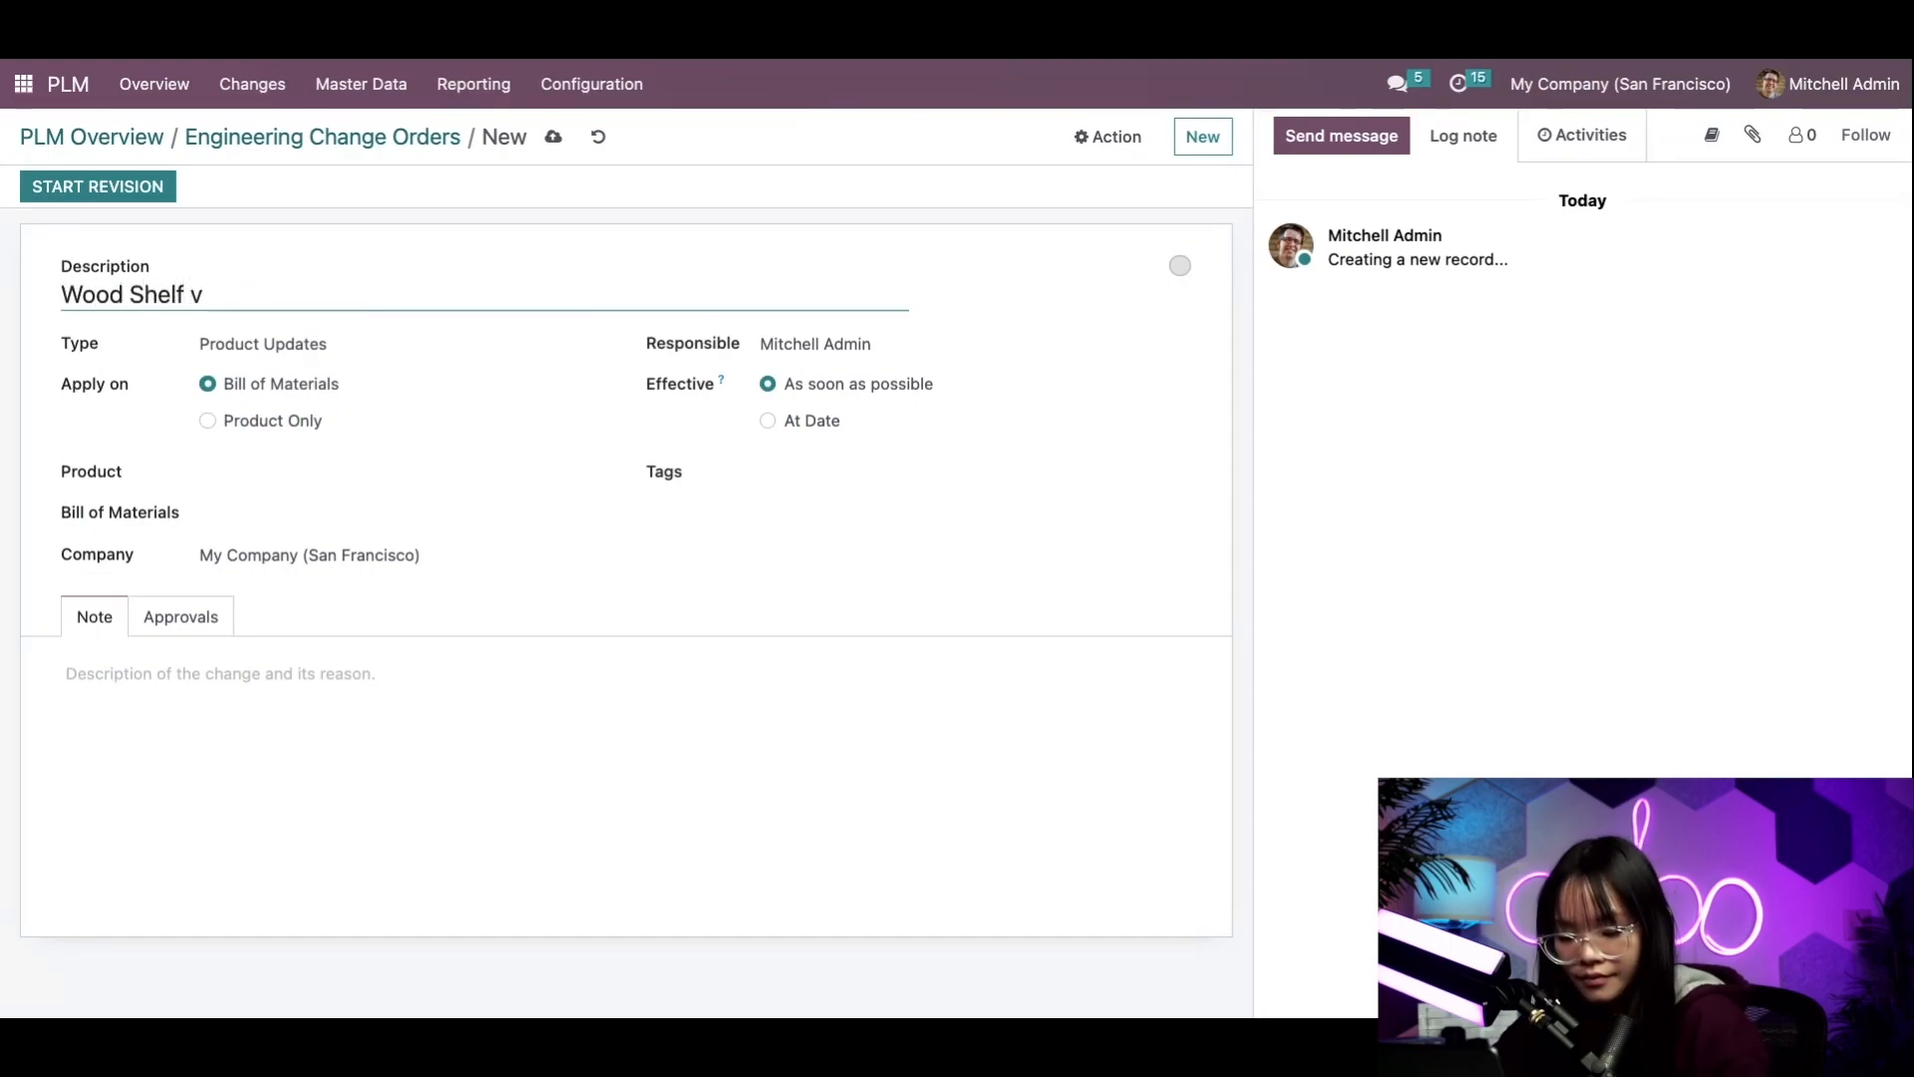
pyautogui.write('3')
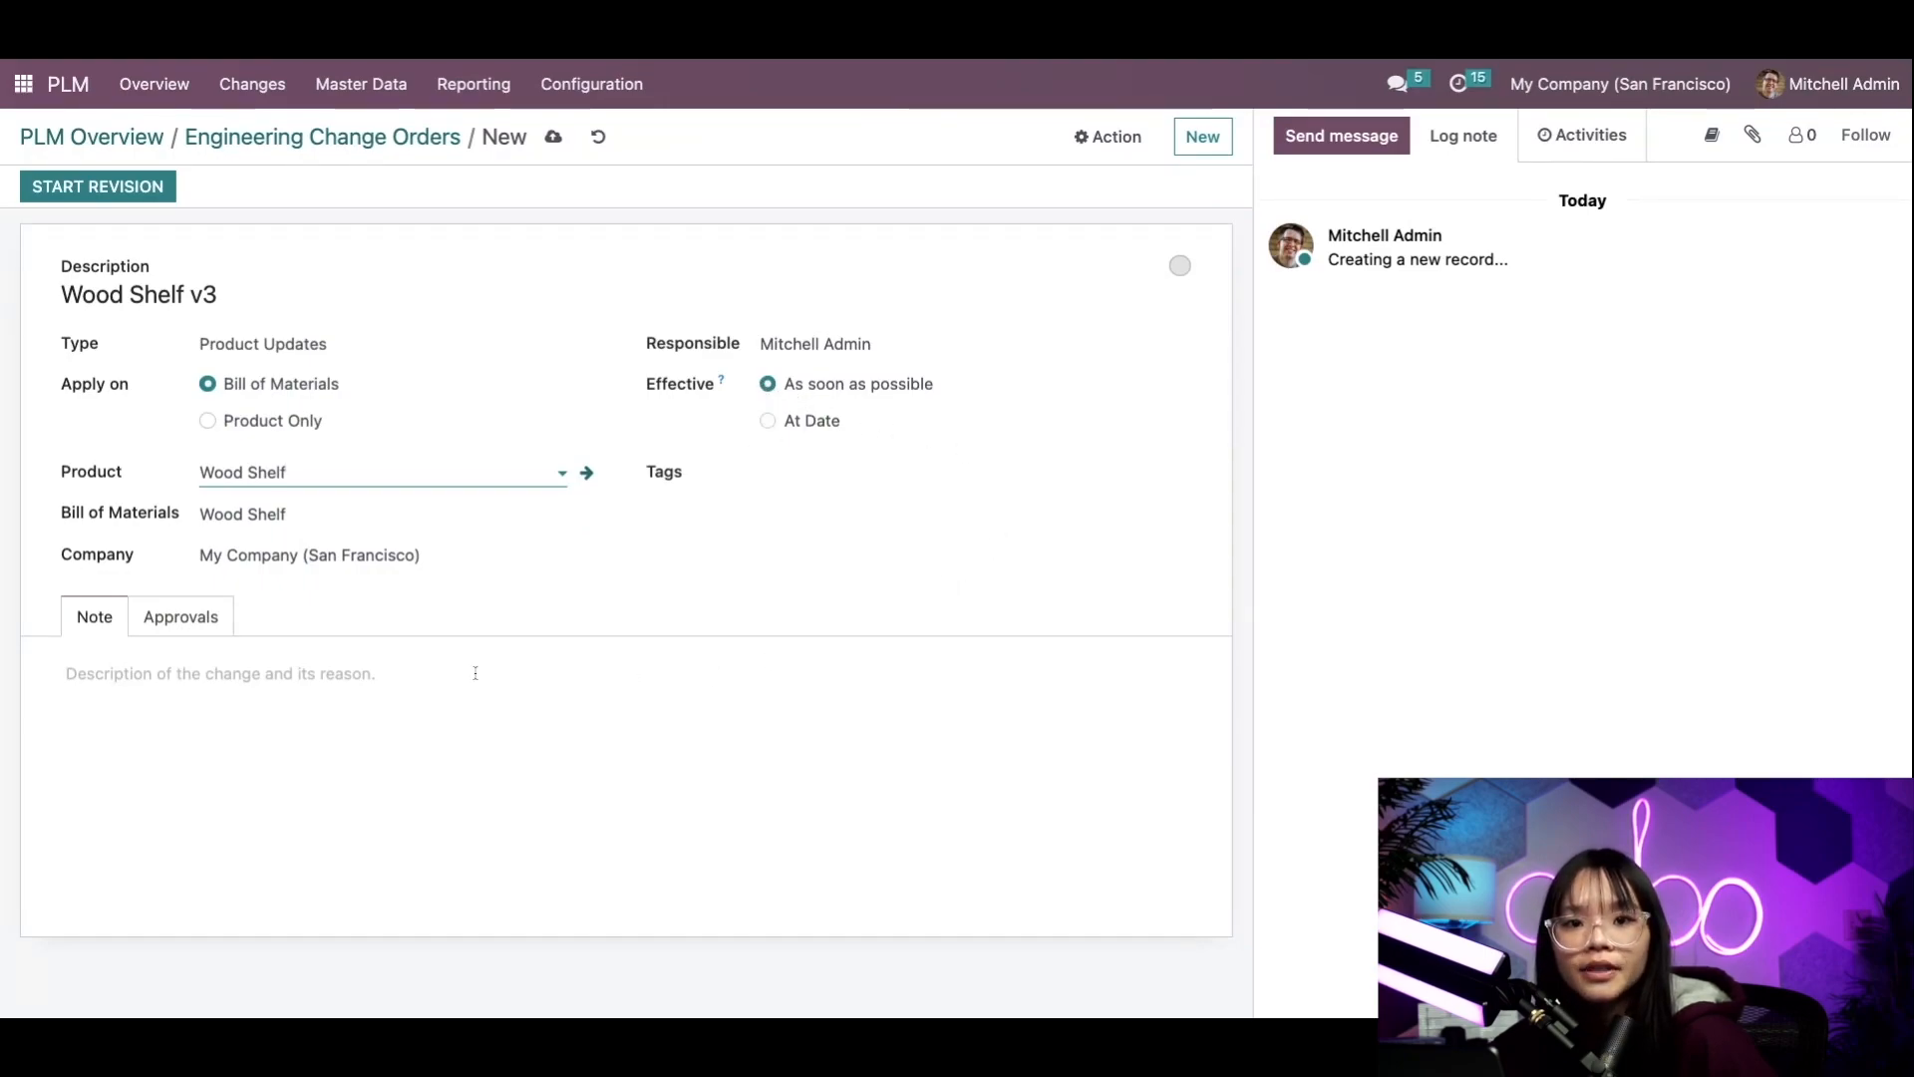
# Note 'Include an additional wooden support for stability' and start the BOM revision
pyautogui.click(243, 672)
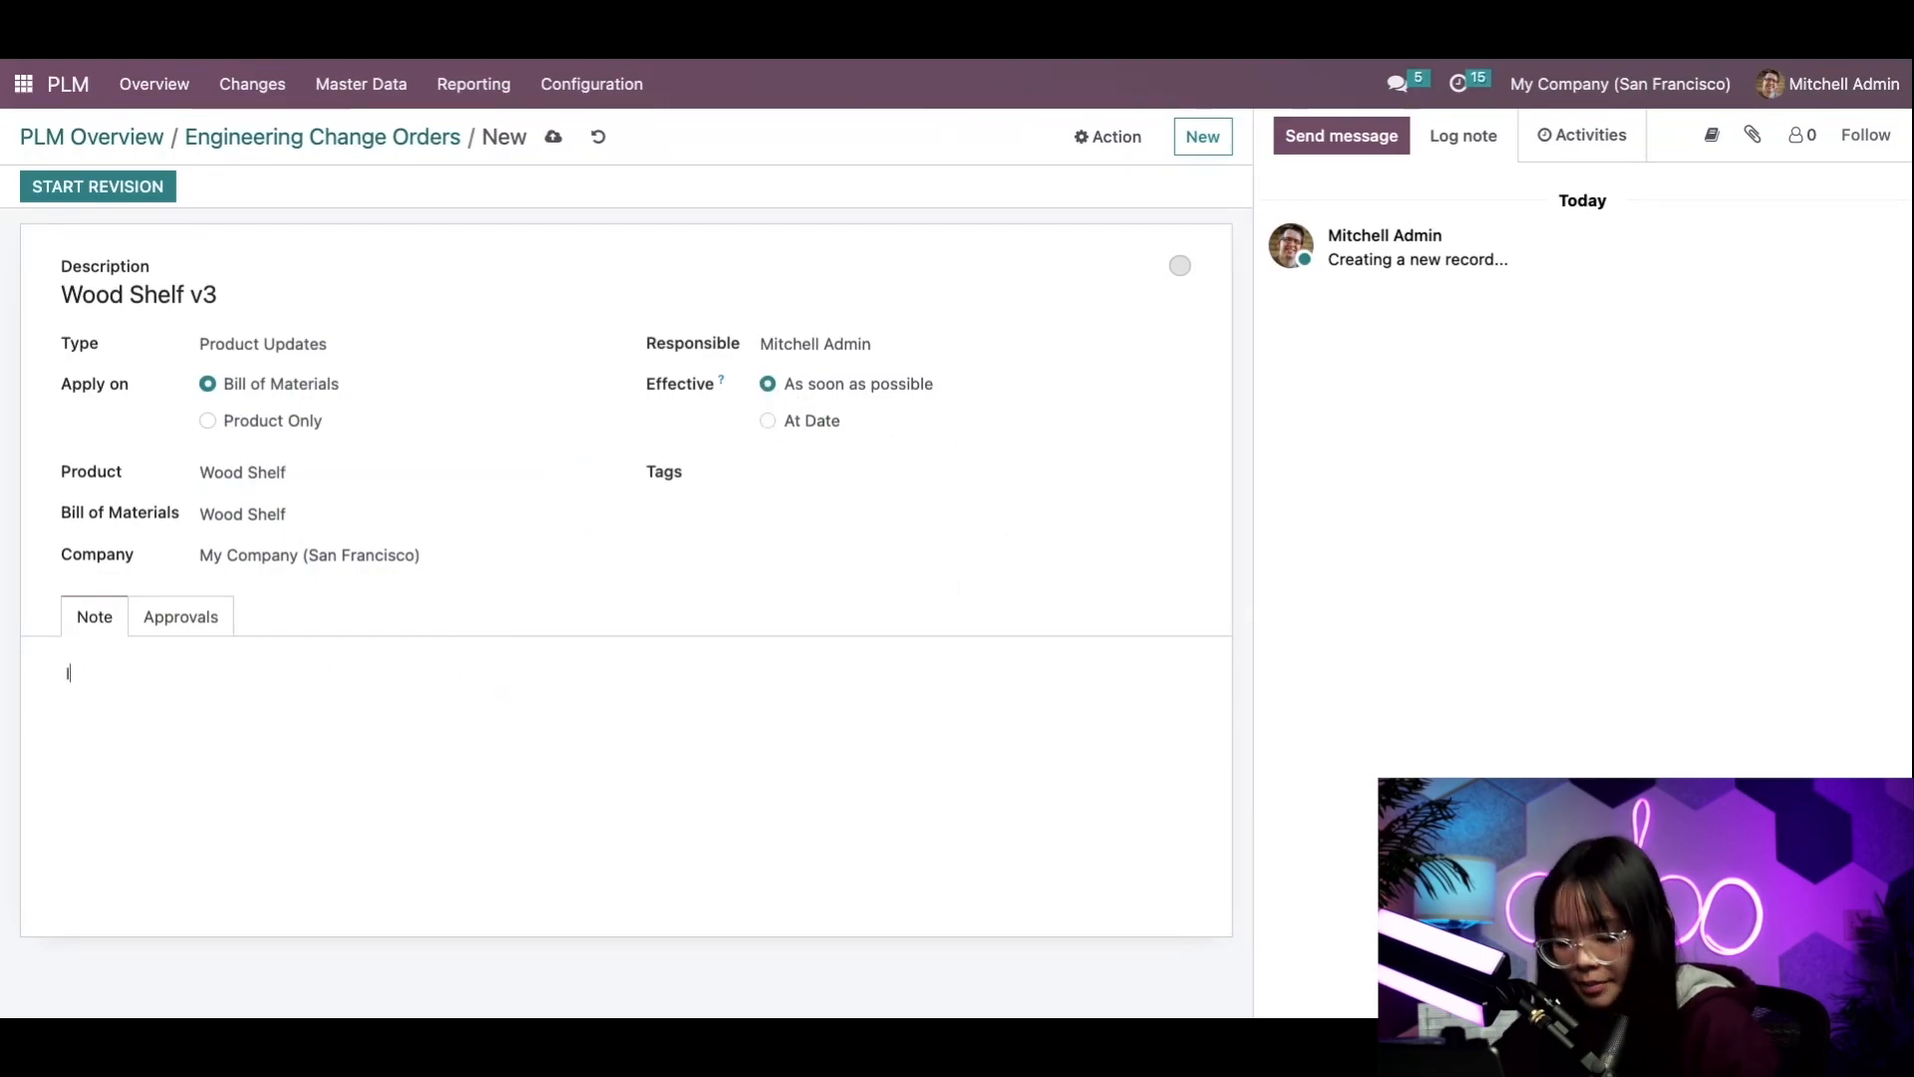
pyautogui.write('Include an aditional')
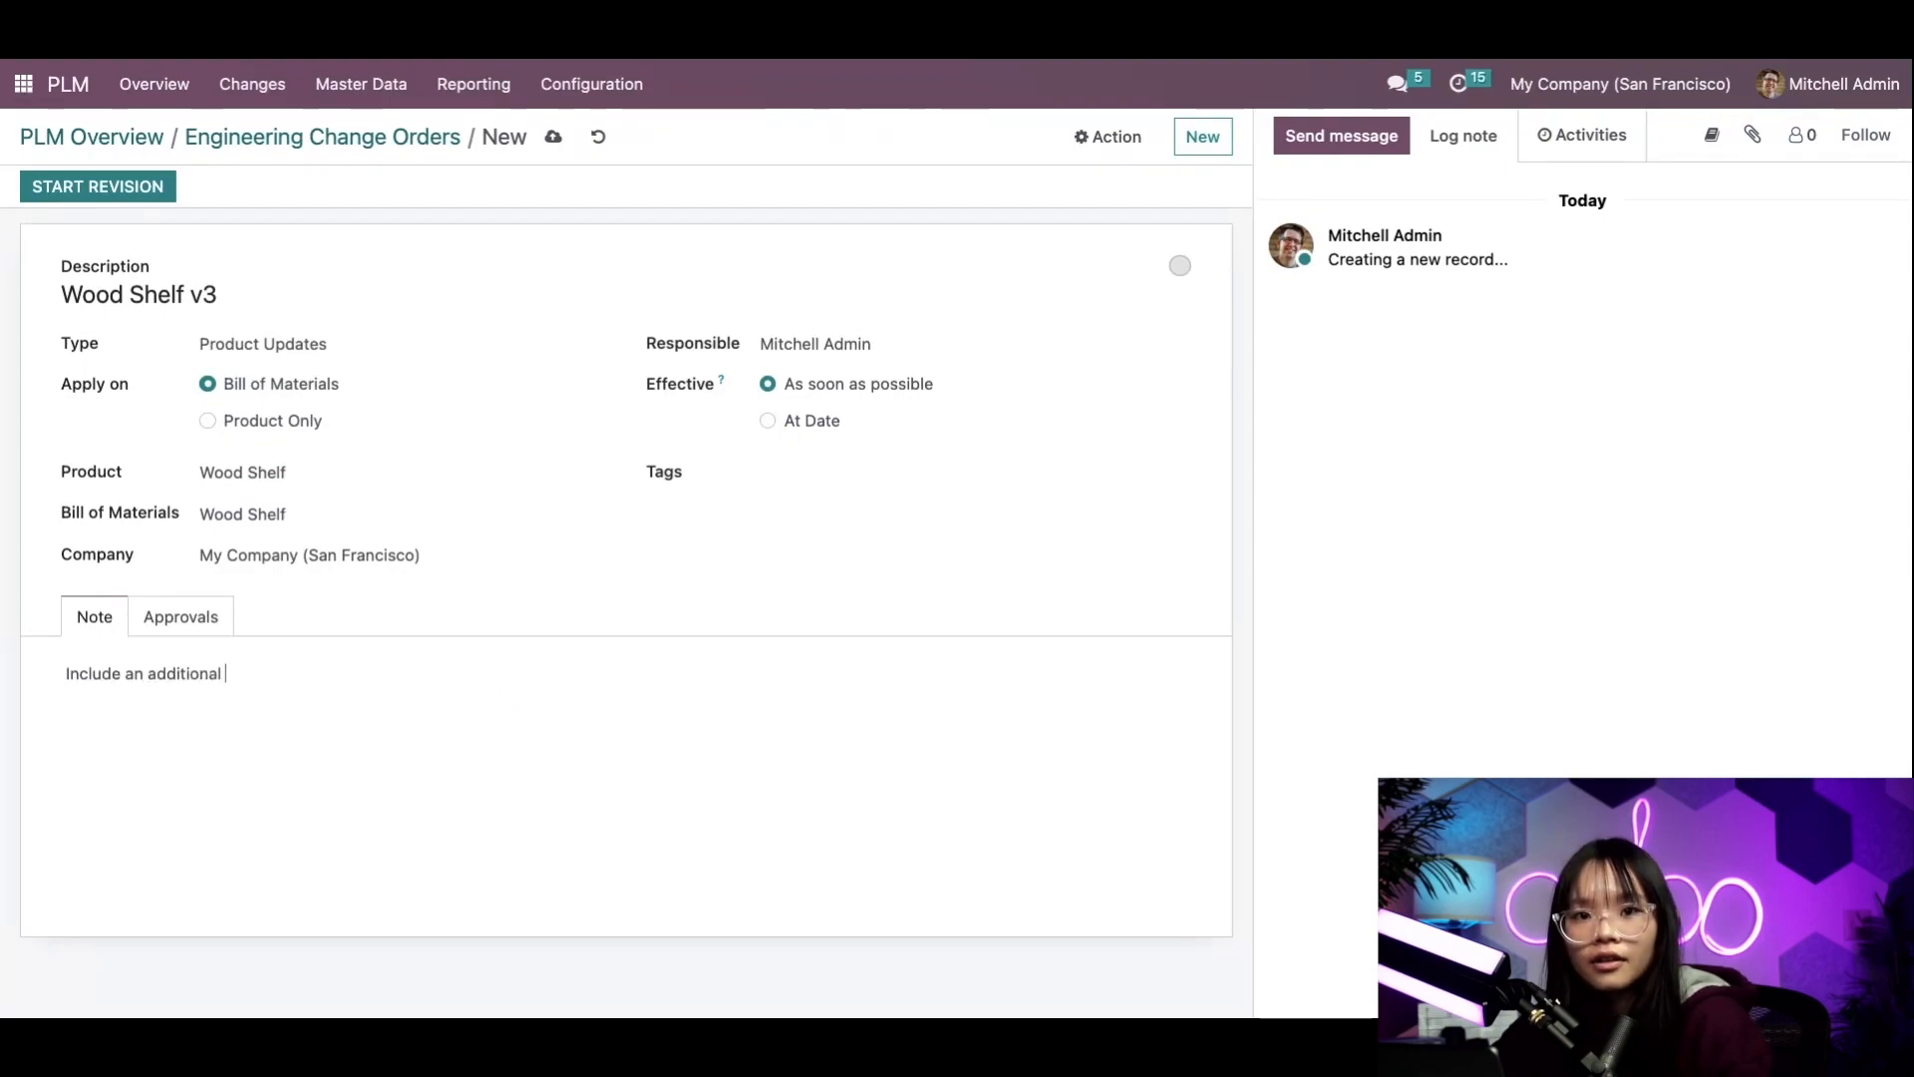
pyautogui.write('wooden support for product stabi')
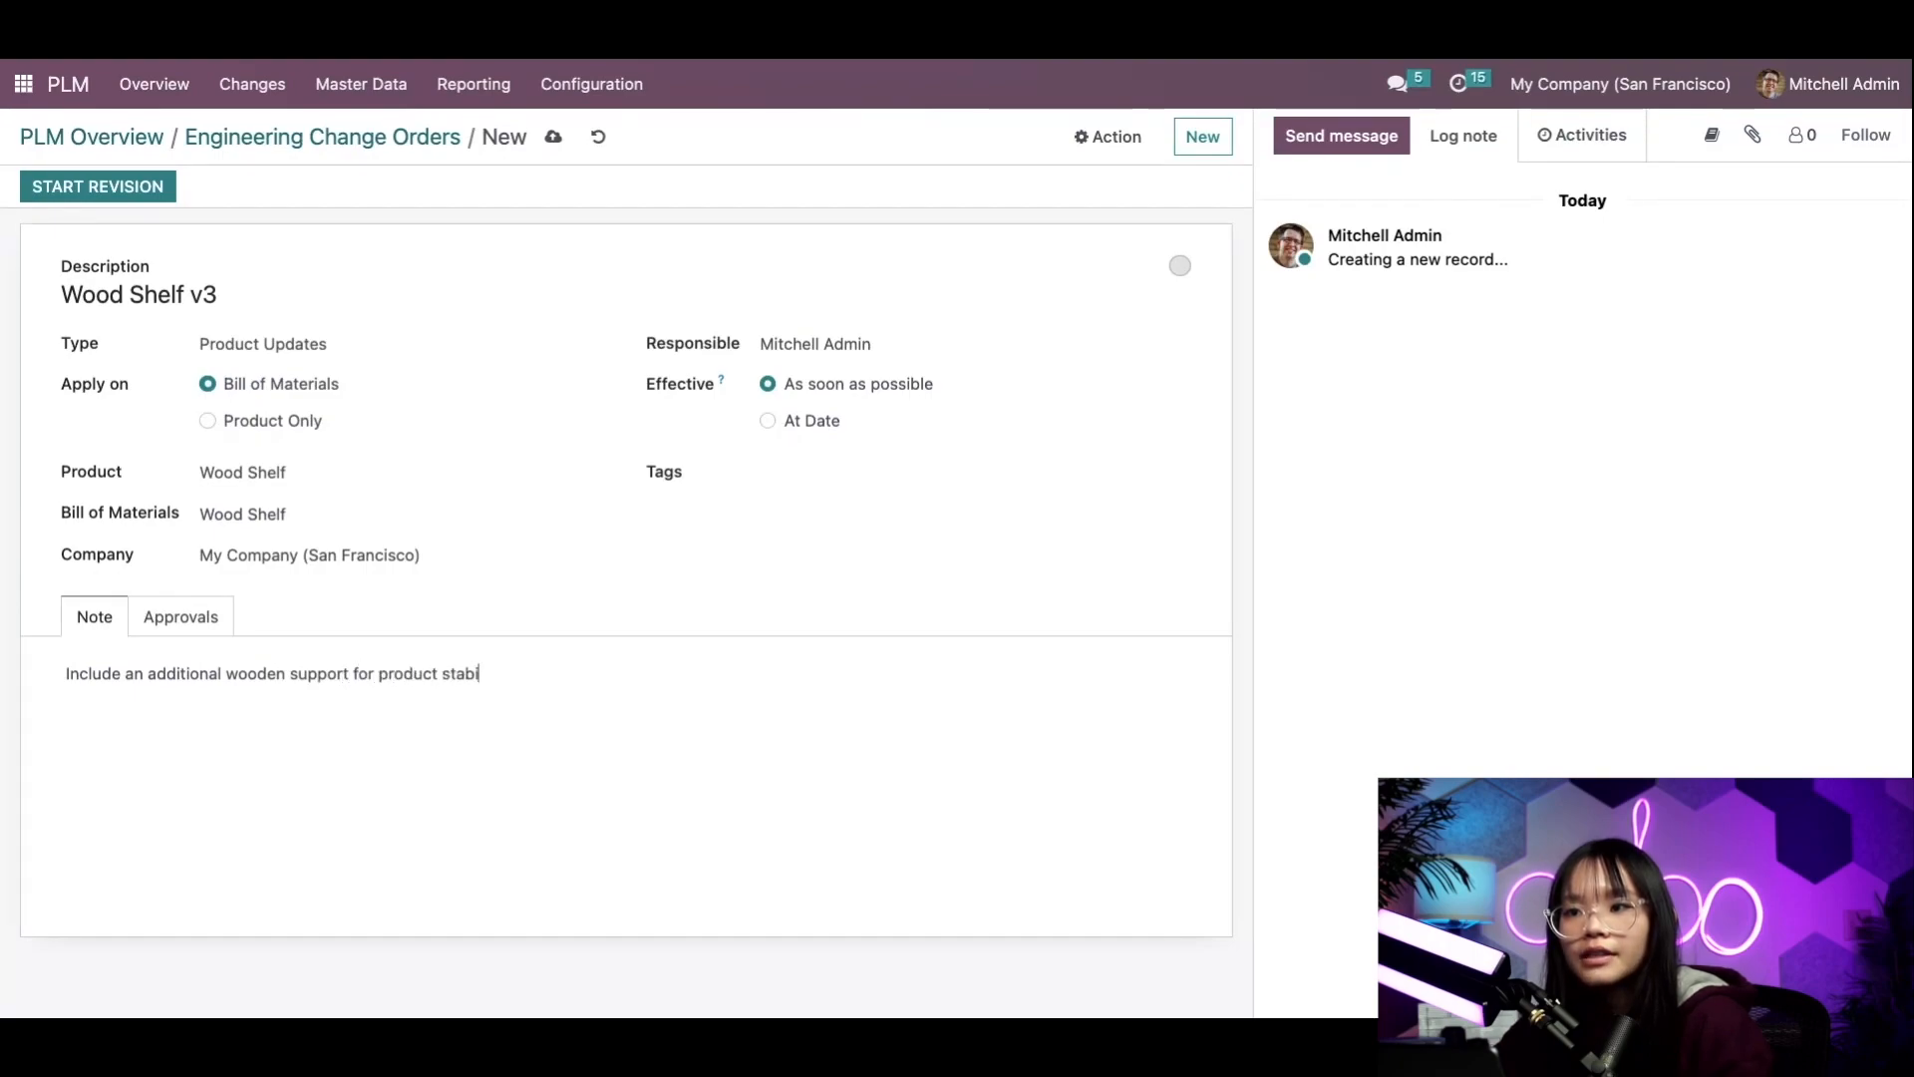
pyautogui.write('lity')
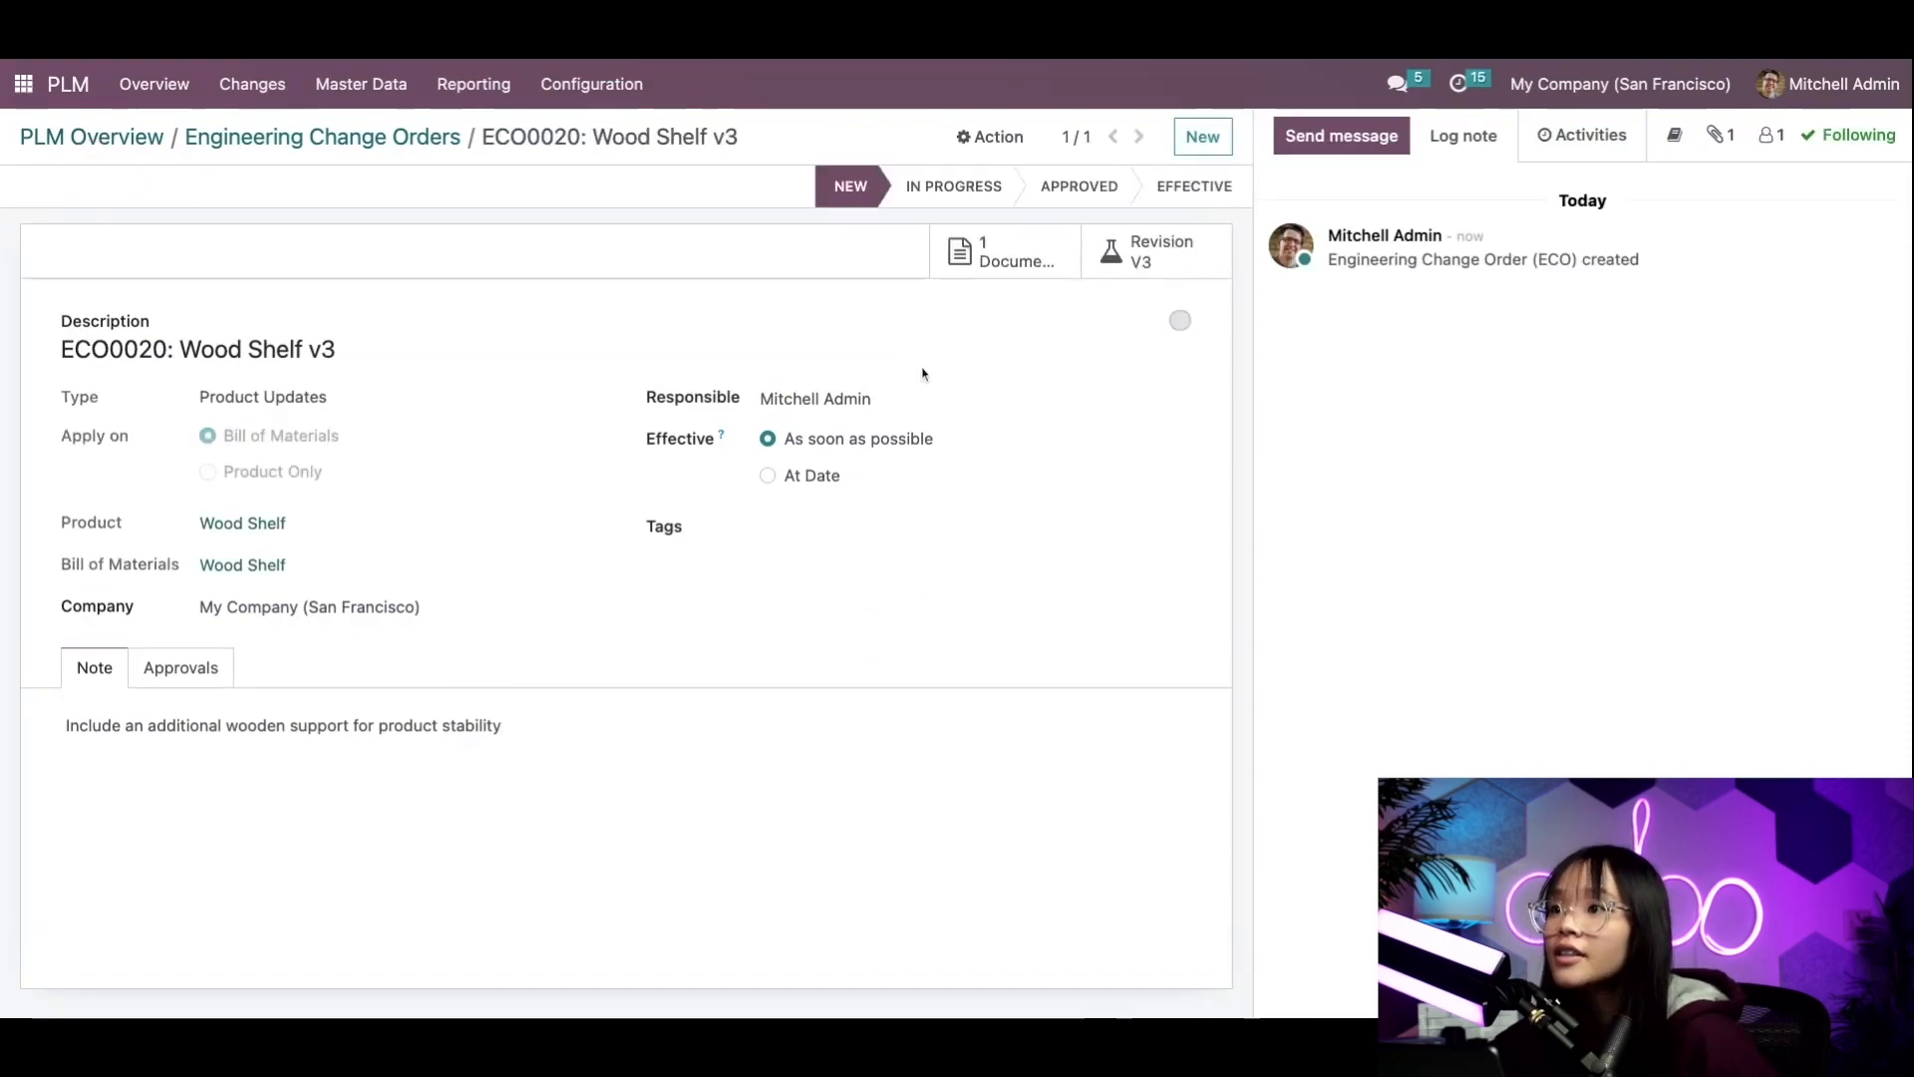
pyautogui.click(953, 186)
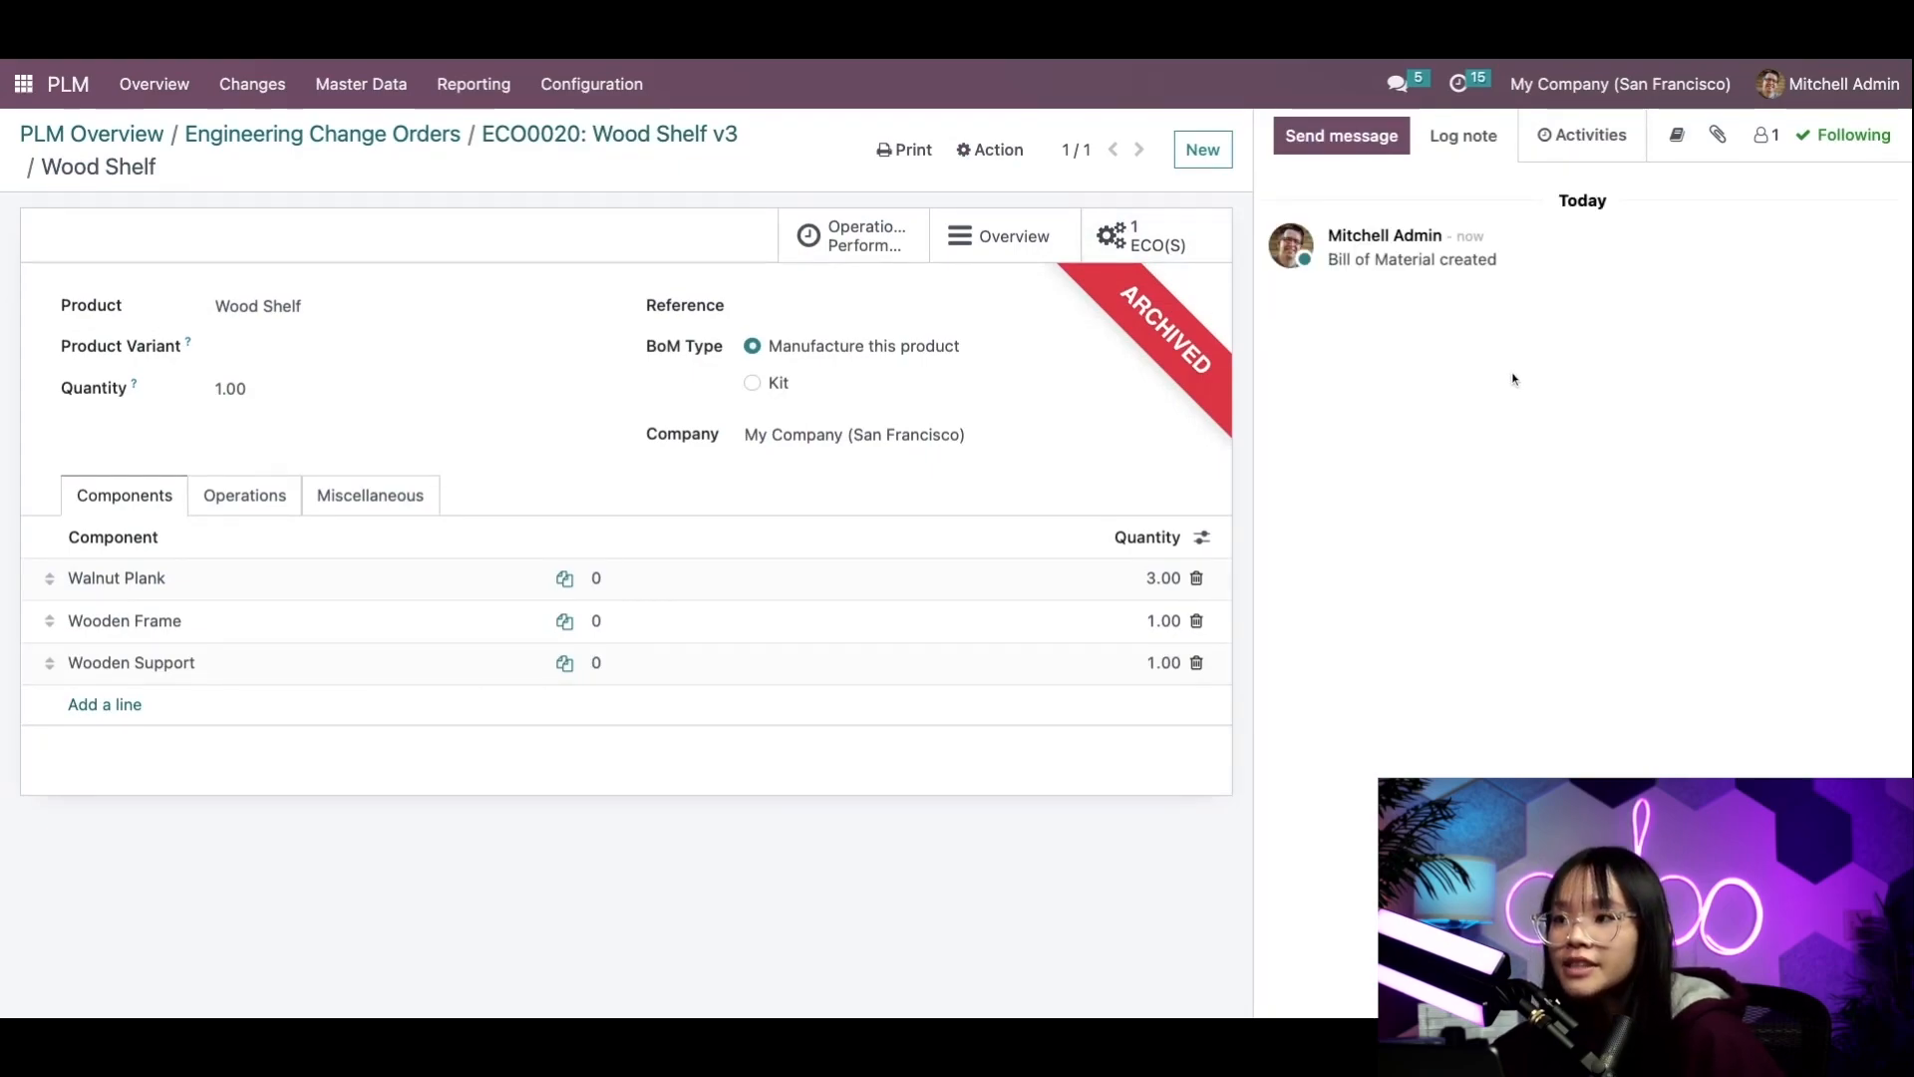
# Set the Wooden Support quantity to 2.00 in the revised Wood Shelf bill of materials
pyautogui.click(1163, 662)
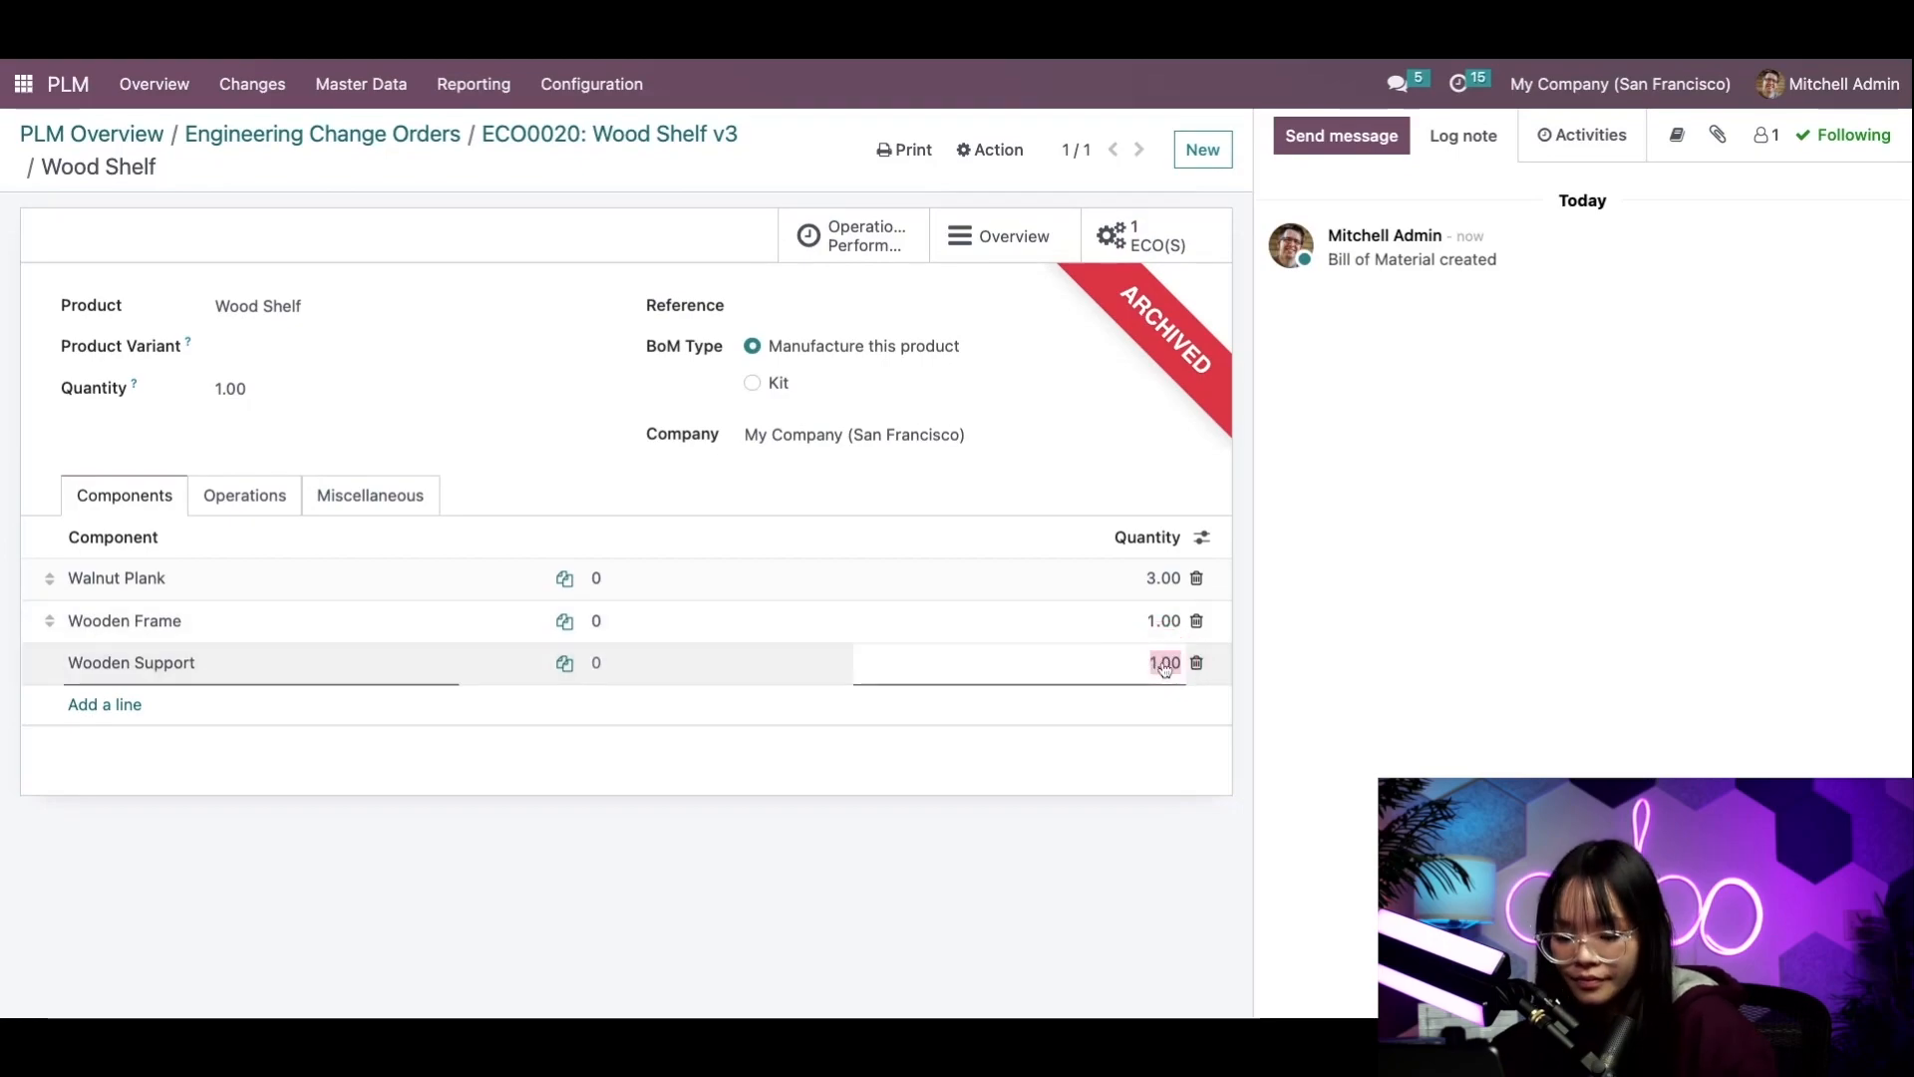
pyautogui.write('2.00')
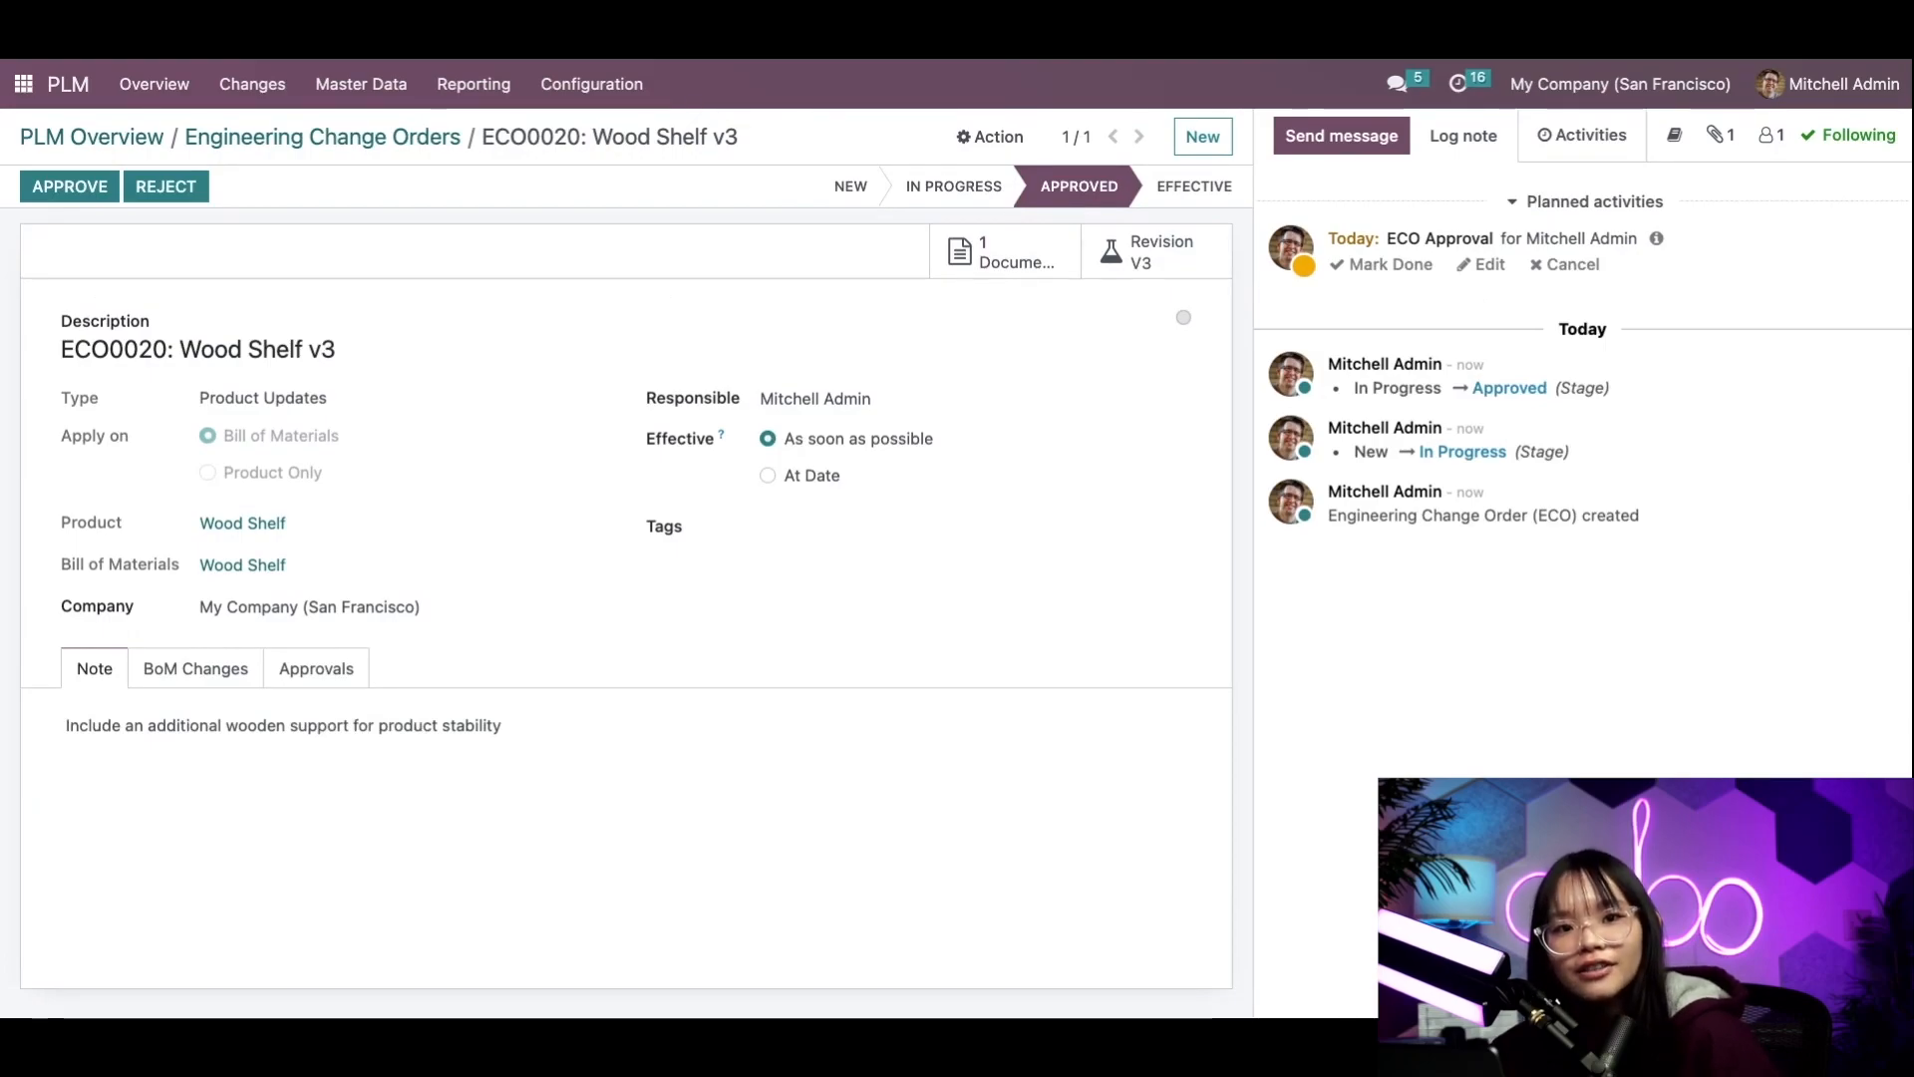
# Approve ECO 'Wood Shelf v3', mark its ECO Approval activity done, and apply changes to make it effective
pyautogui.click(68, 185)
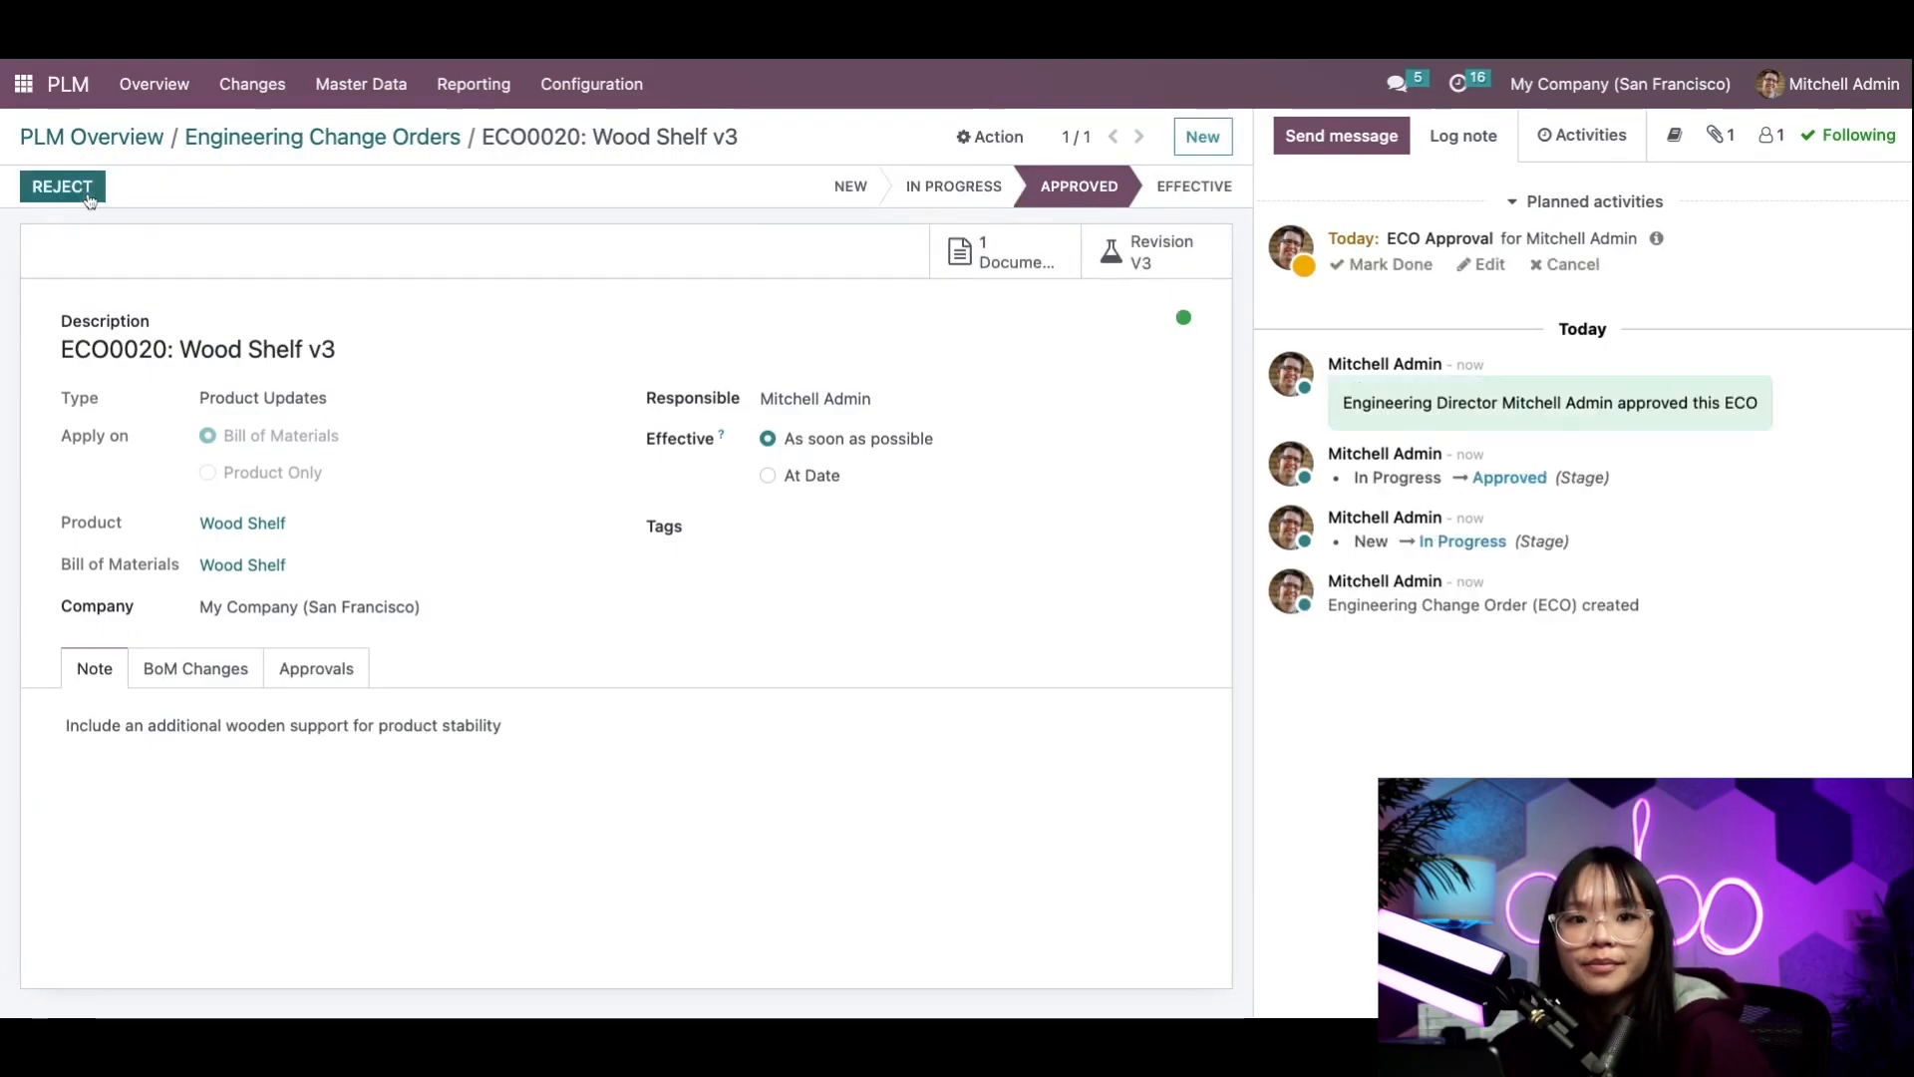
pyautogui.click(1390, 265)
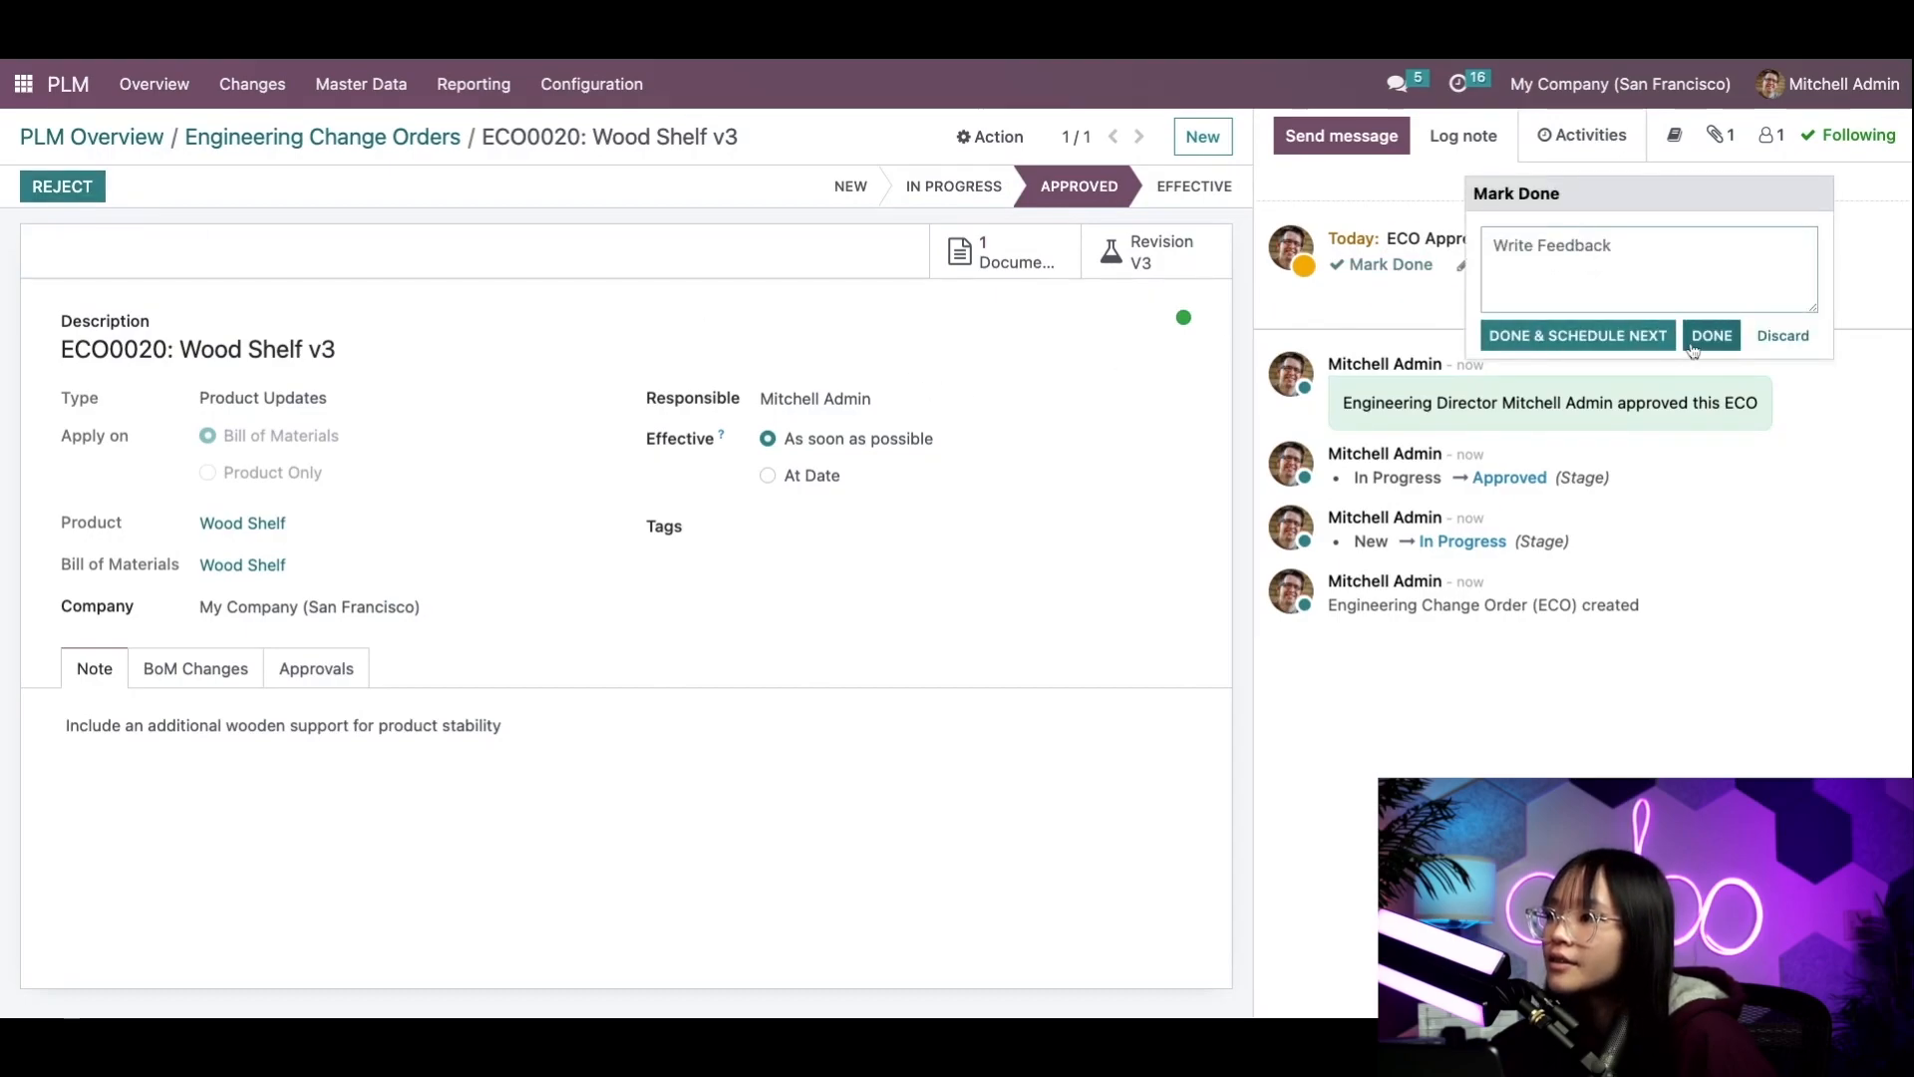
pyautogui.click(1711, 335)
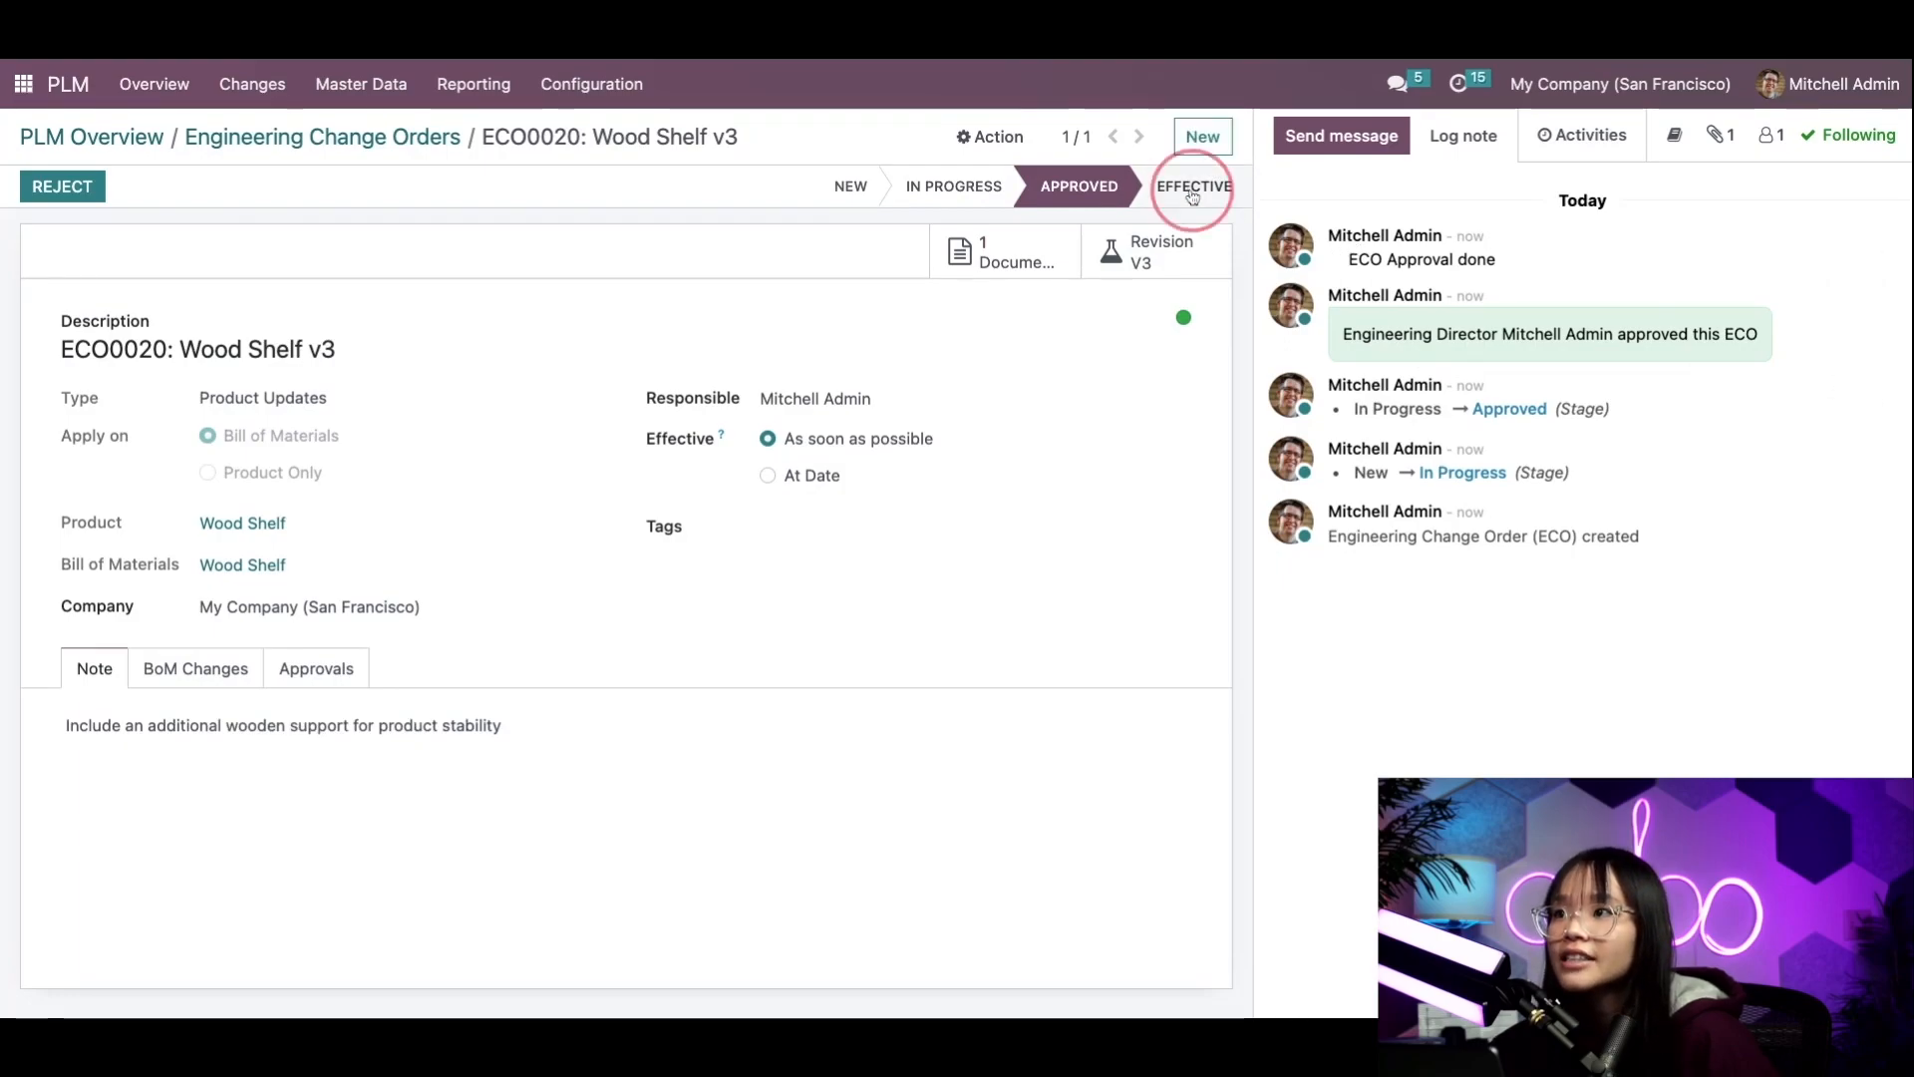
pyautogui.click(1192, 186)
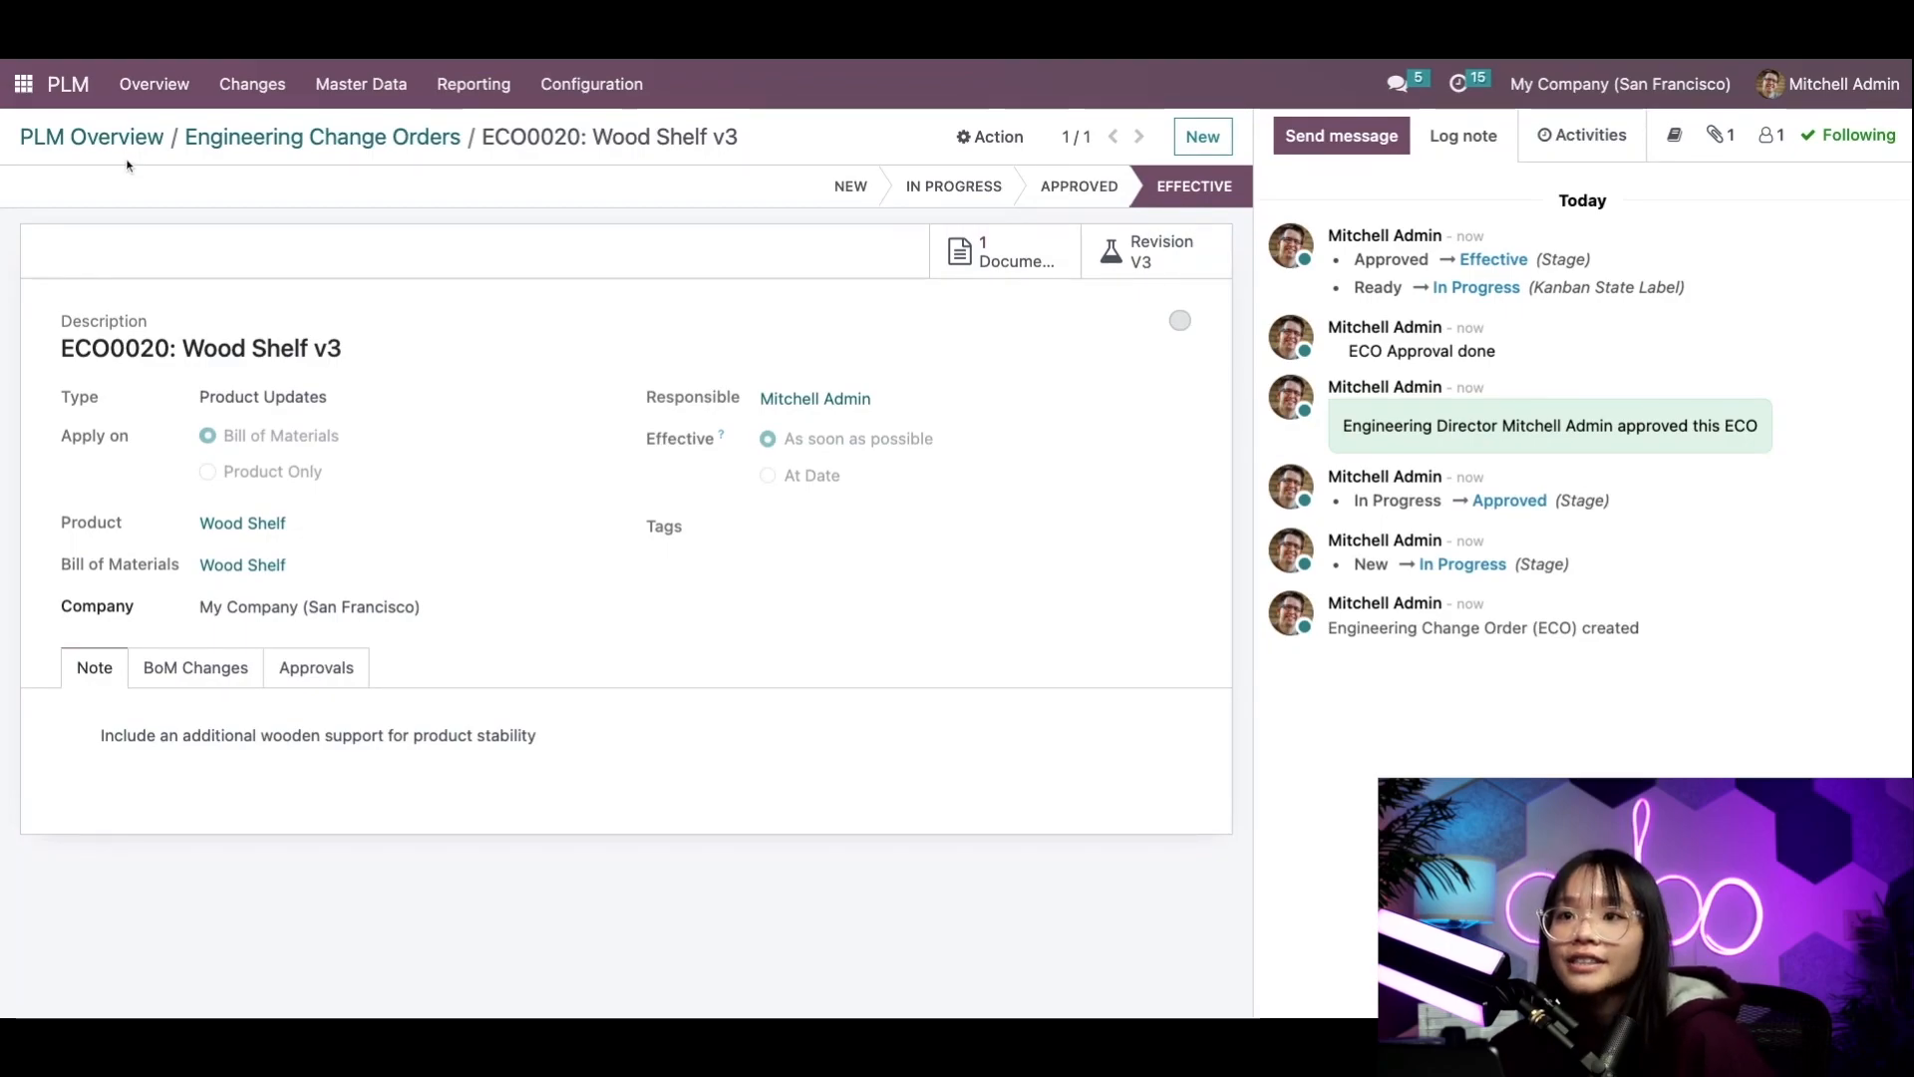
# Navigate to Manufacturing > Operations > Manufacturing Orders to see the new draft Wood Shelf order
pyautogui.click(22, 84)
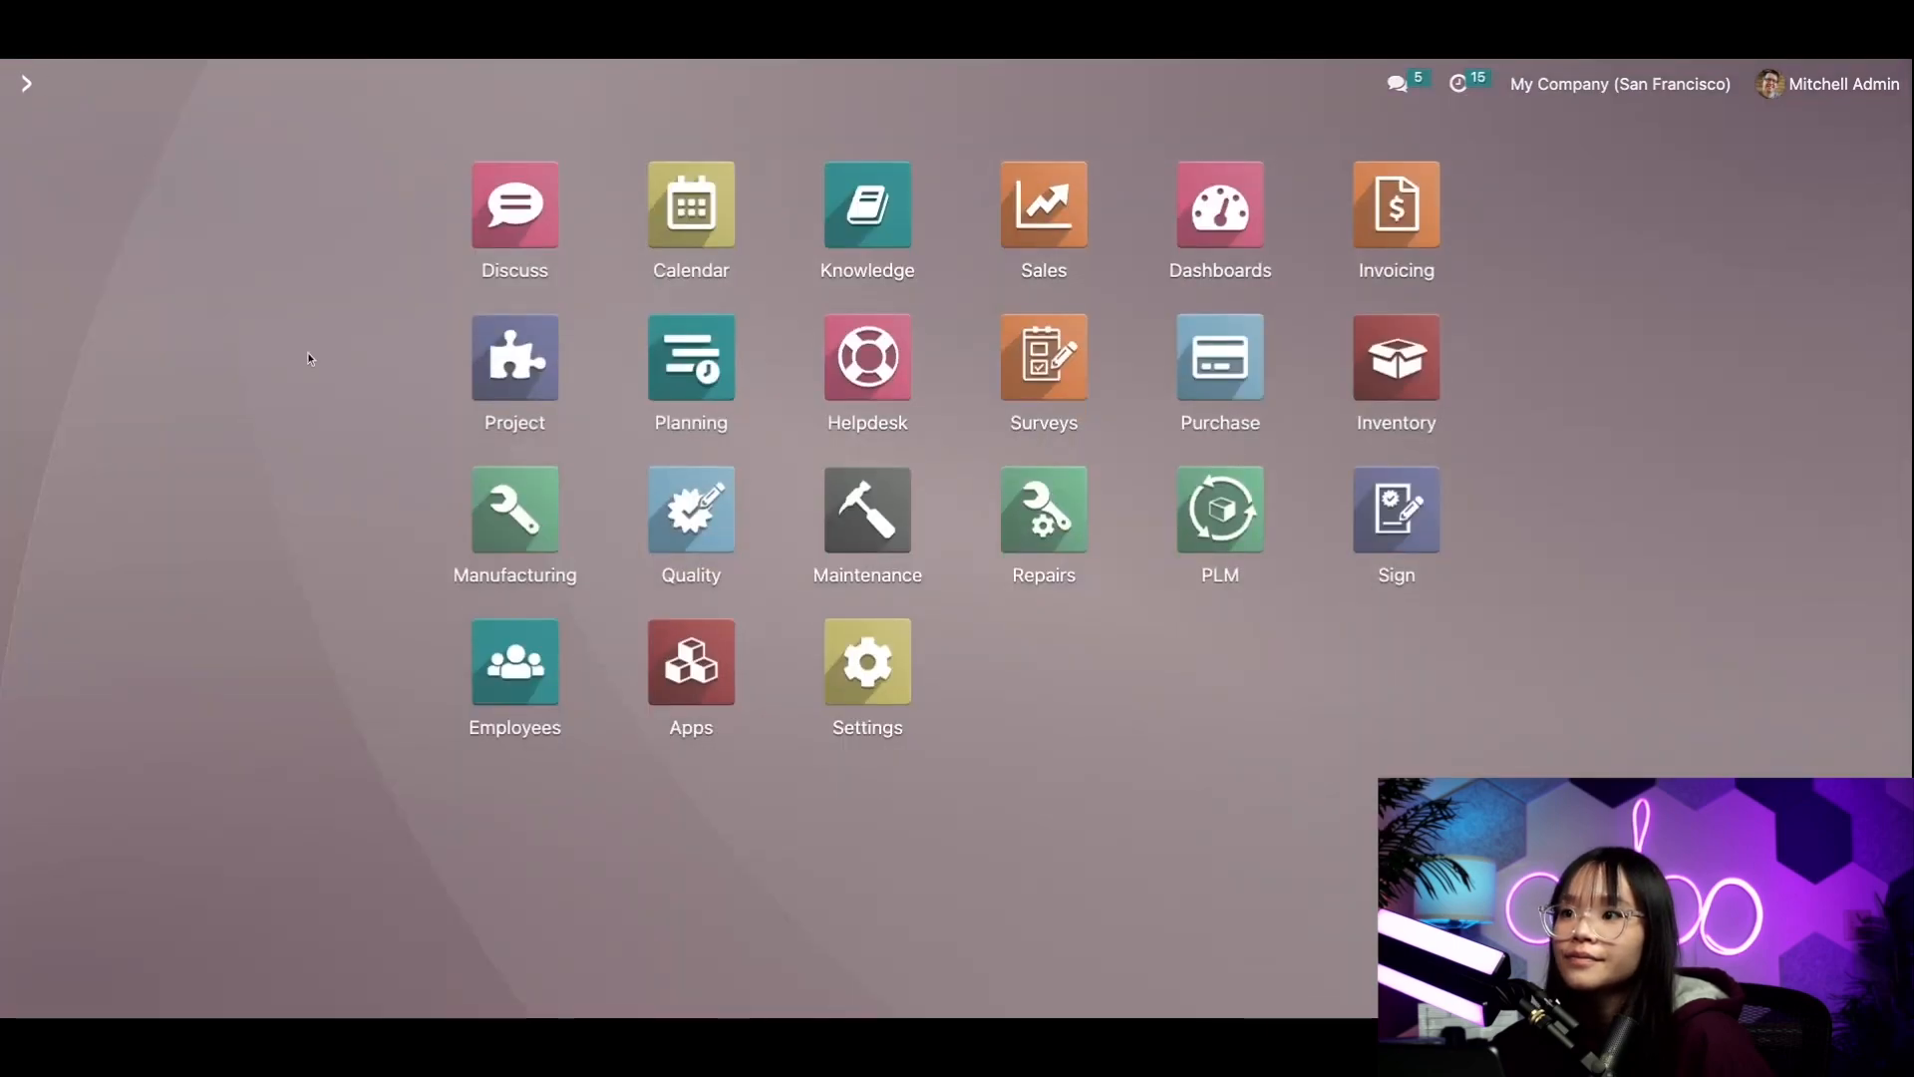
pyautogui.click(514, 508)
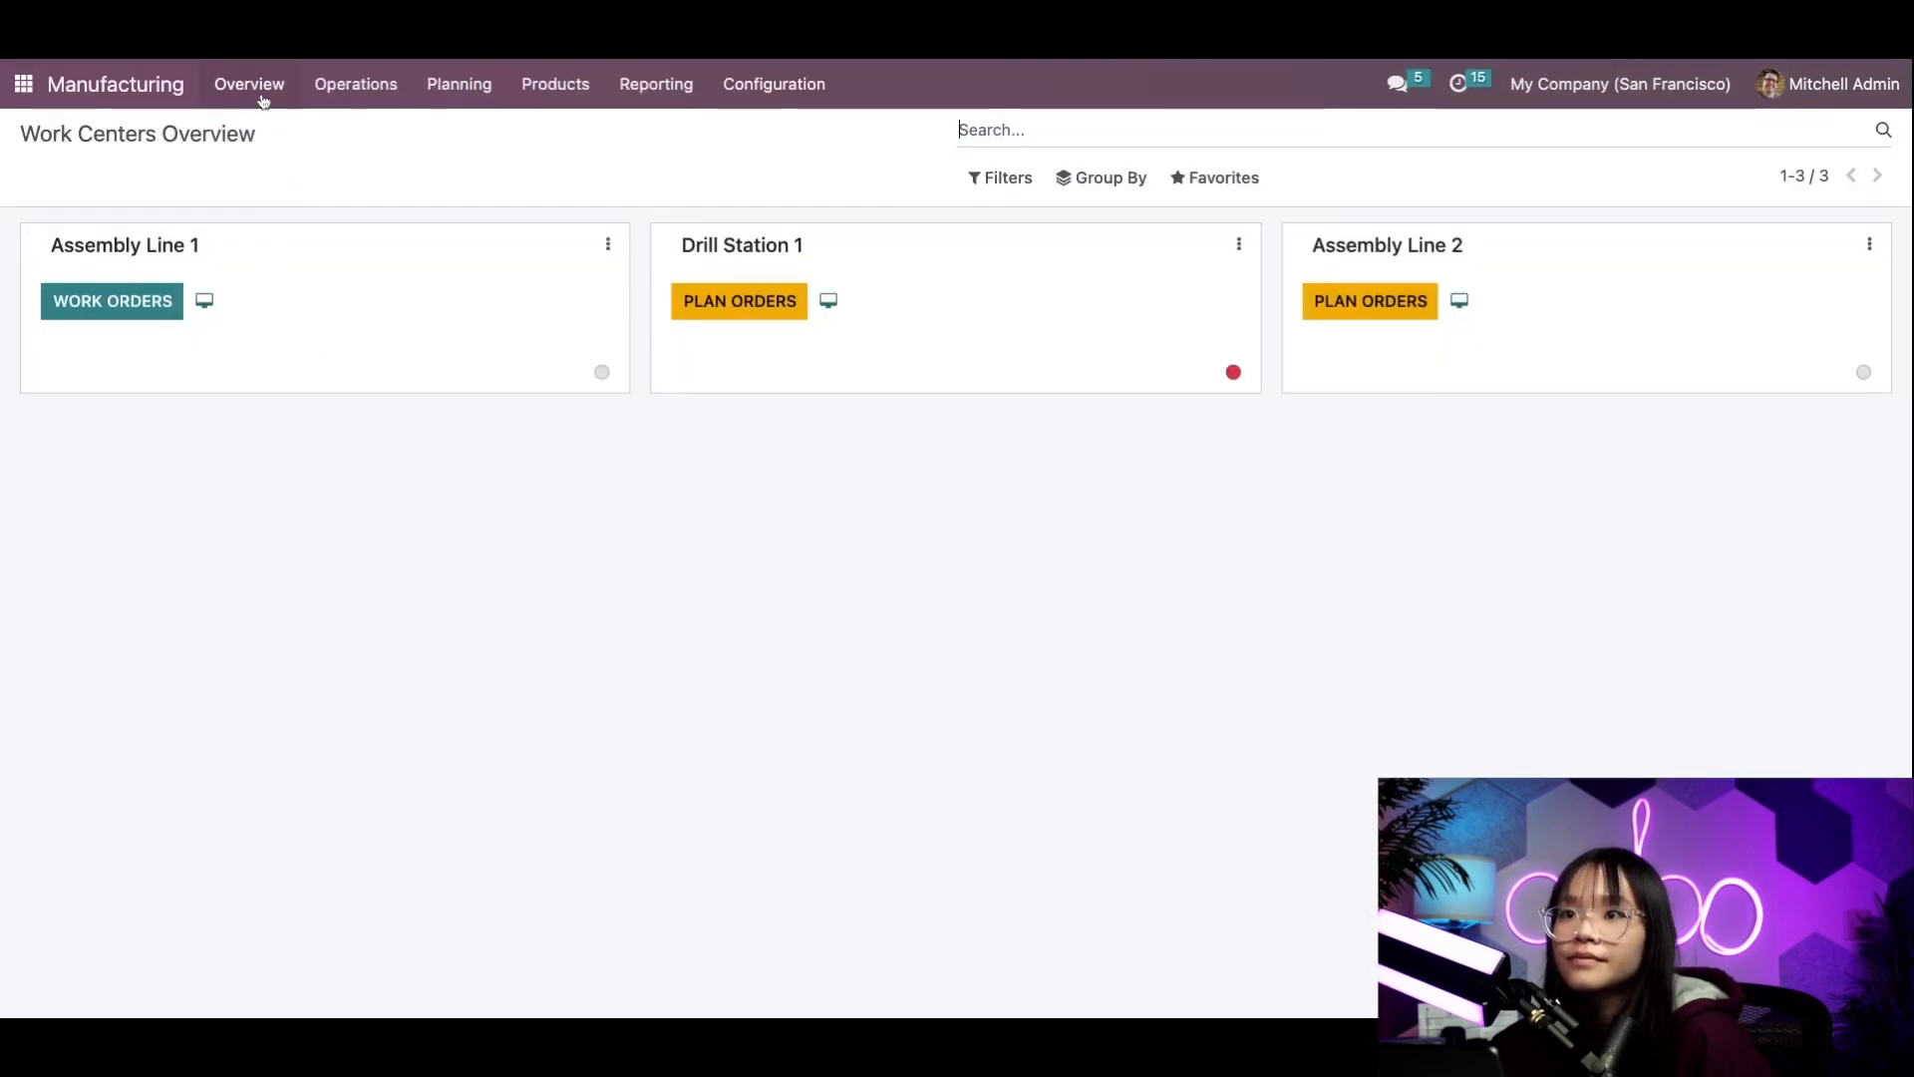
pyautogui.click(355, 84)
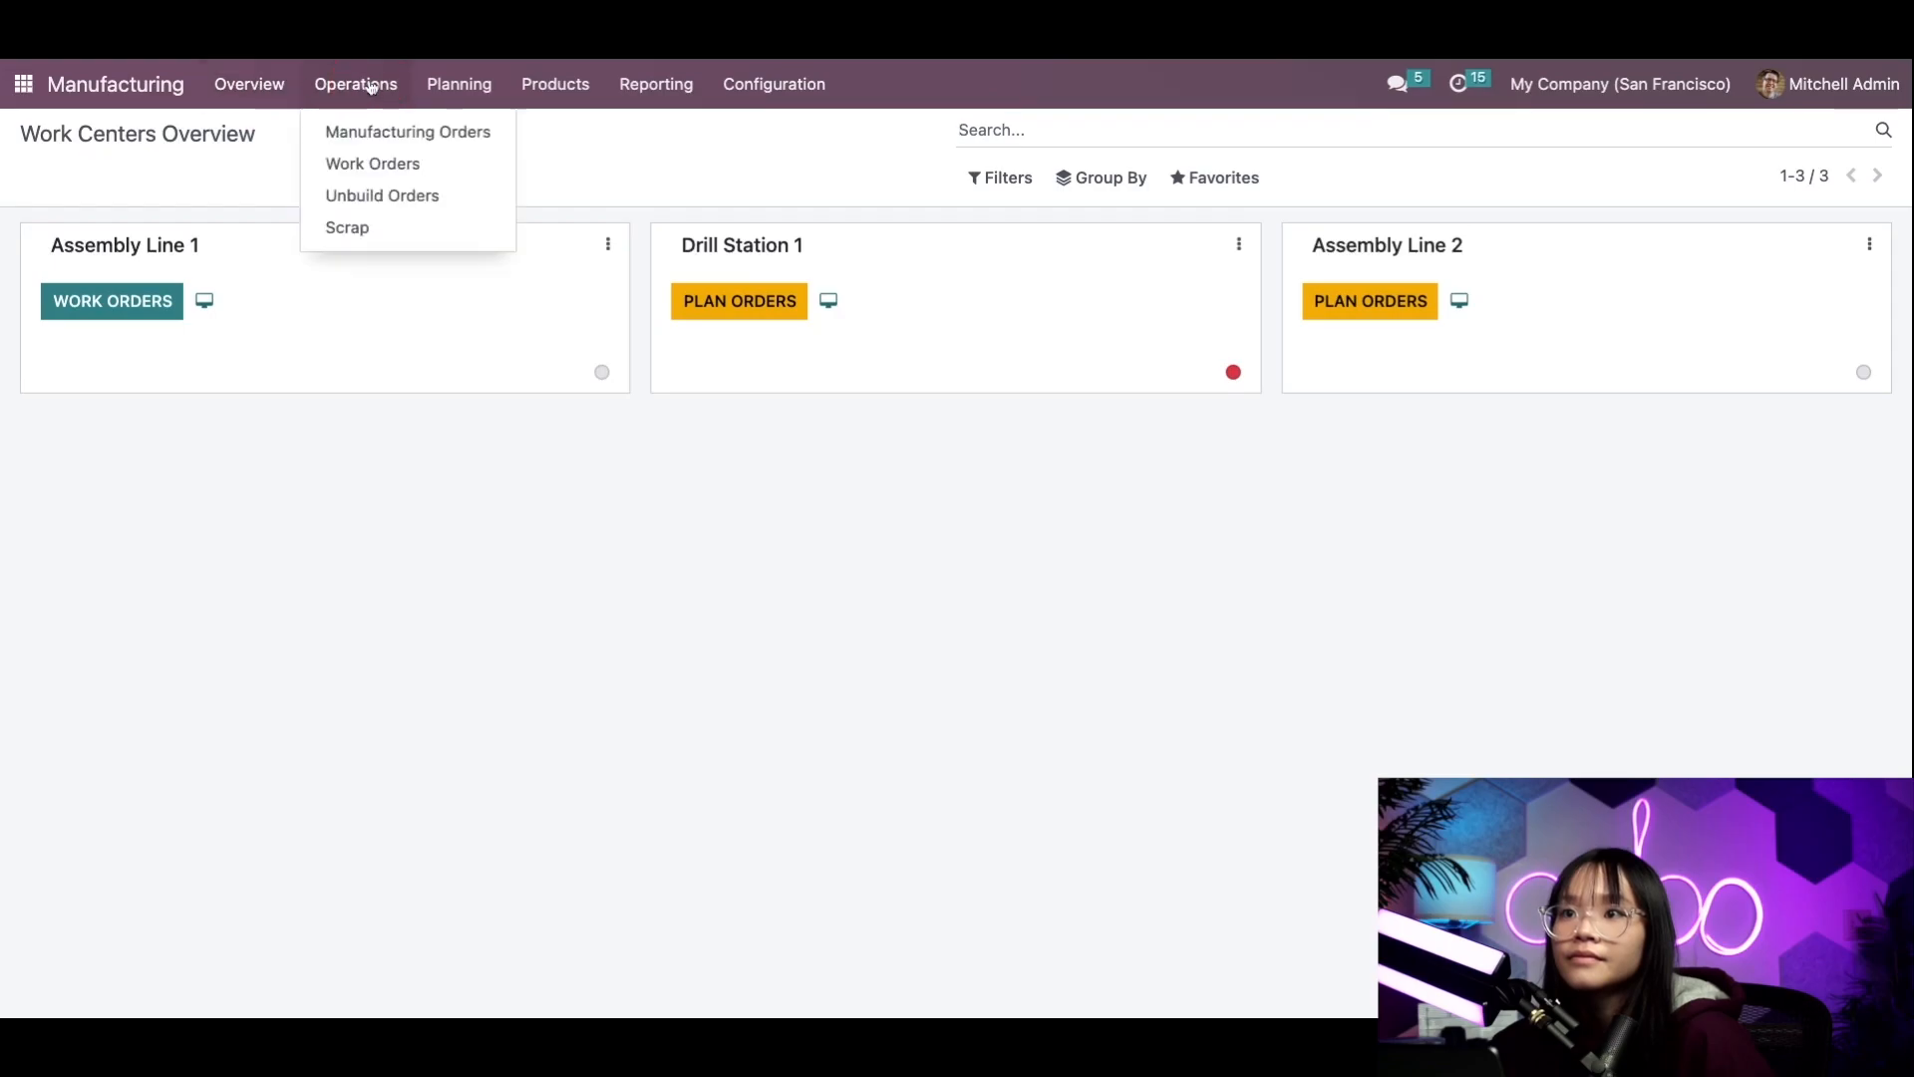
pyautogui.click(407, 132)
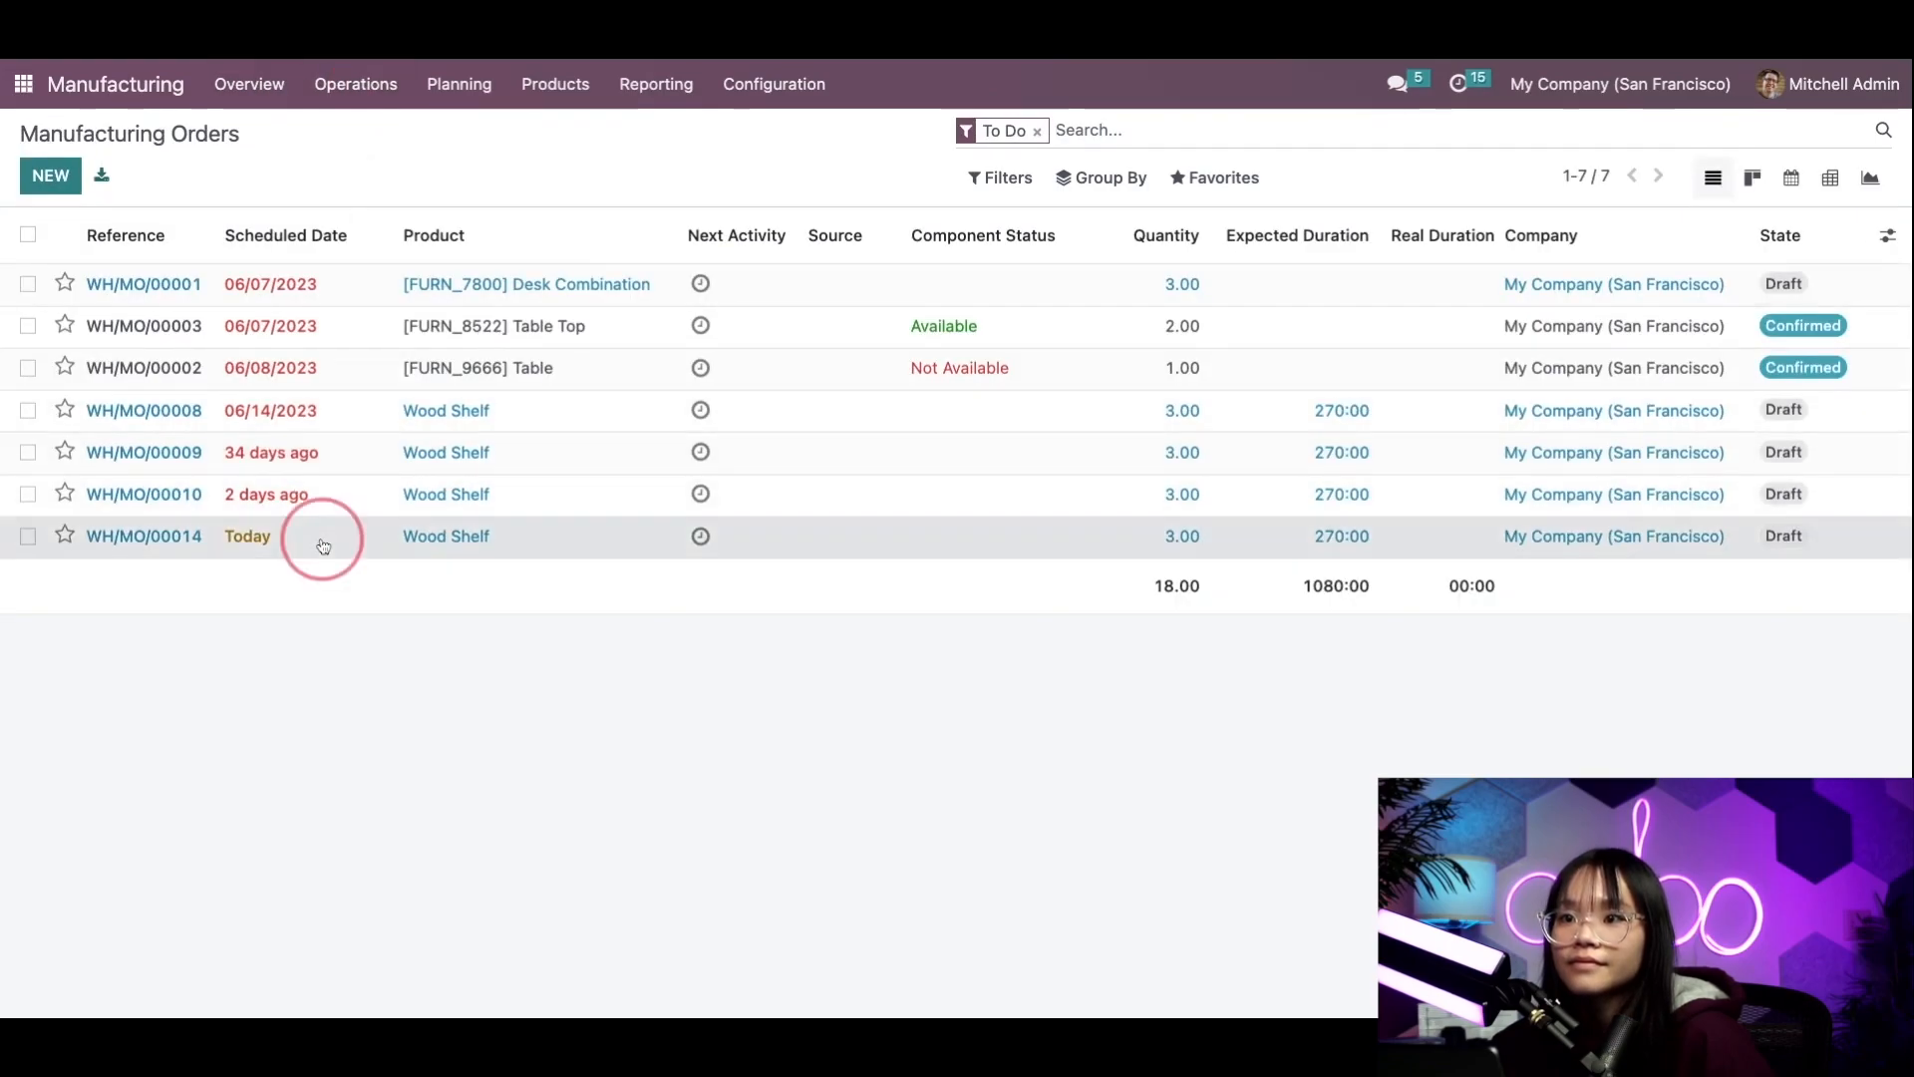